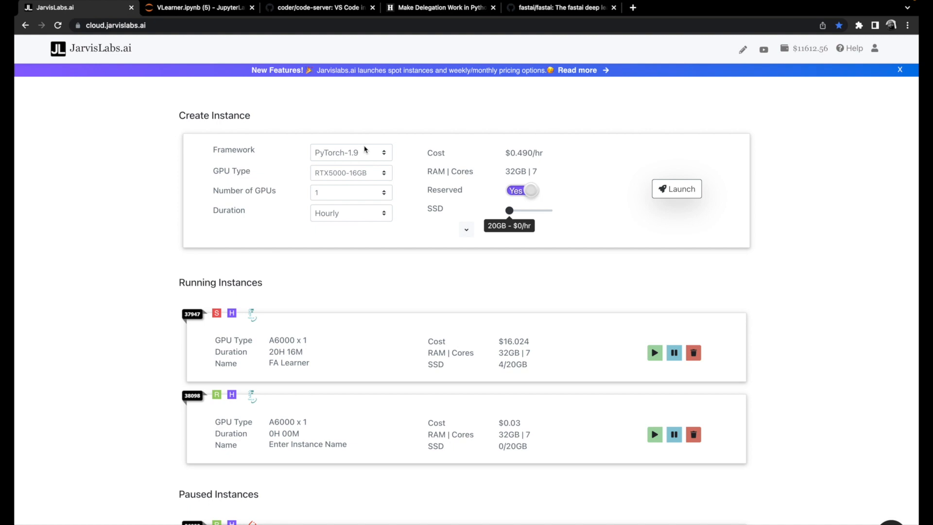
# - Launch a non-reserved Fastai-2.6.3 instance from the JarvisLabs dashboard
pyautogui.click(349, 152)
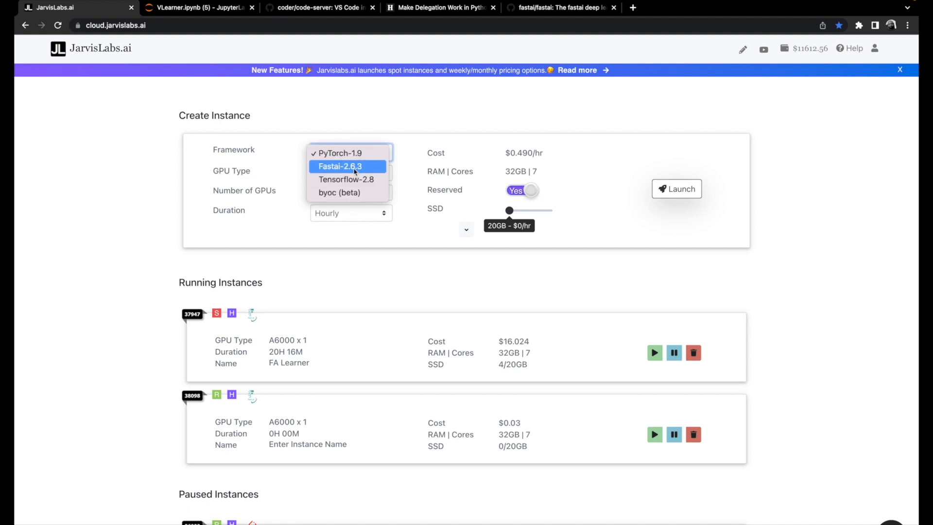
pyautogui.click(340, 166)
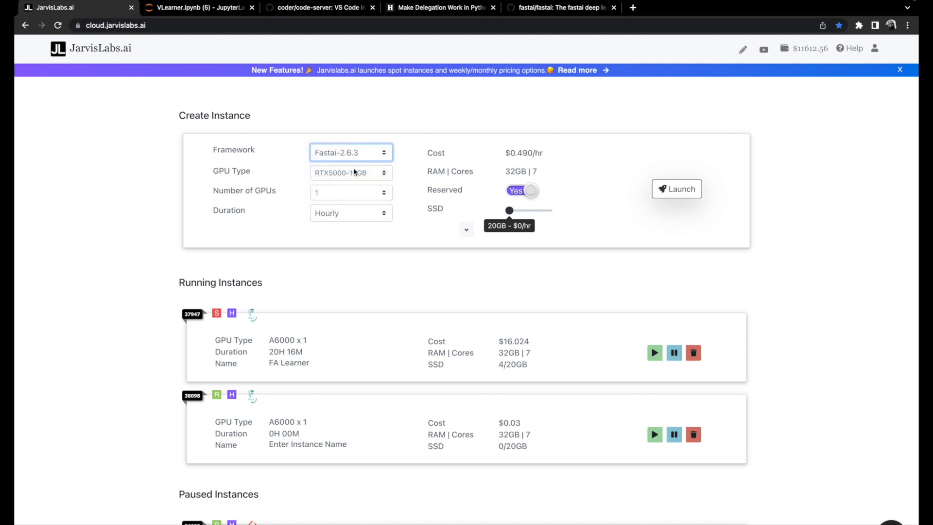
pyautogui.moveTo(509, 203)
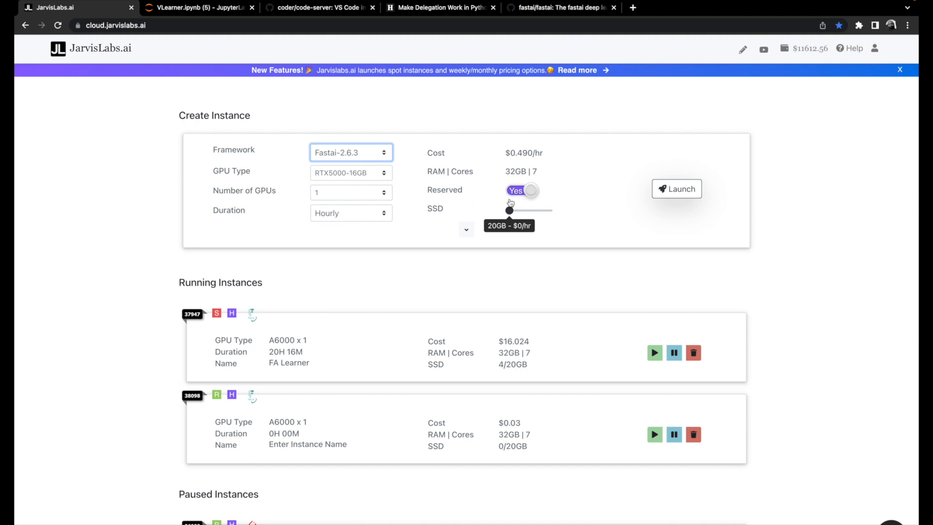
pyautogui.click(522, 190)
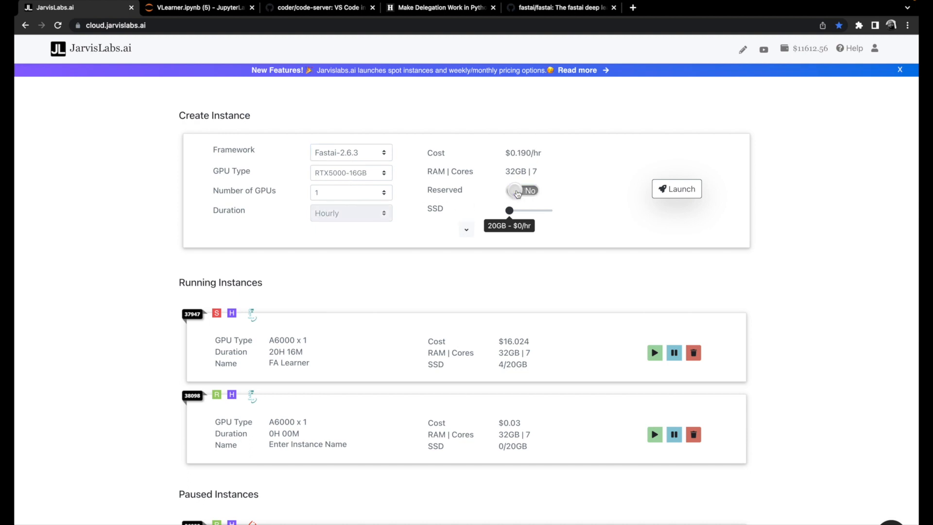
pyautogui.moveTo(523, 153)
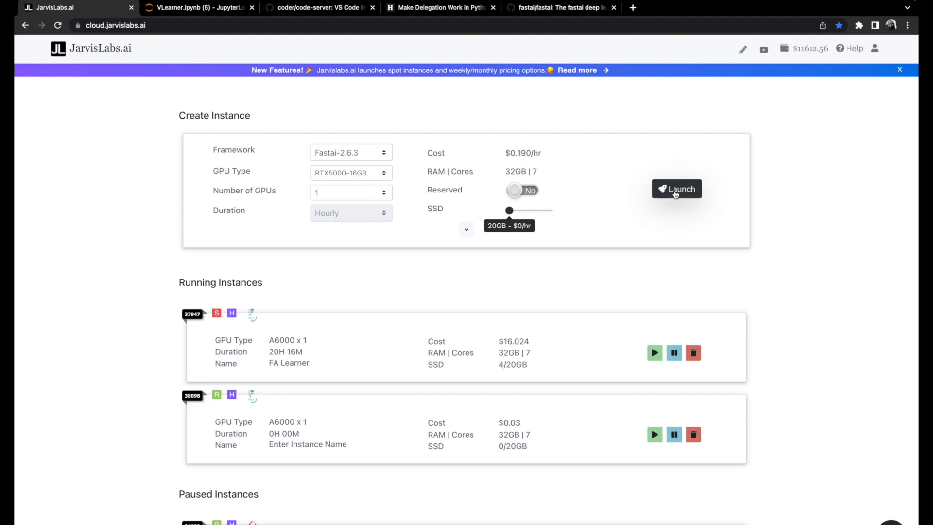
pyautogui.click(196, 8)
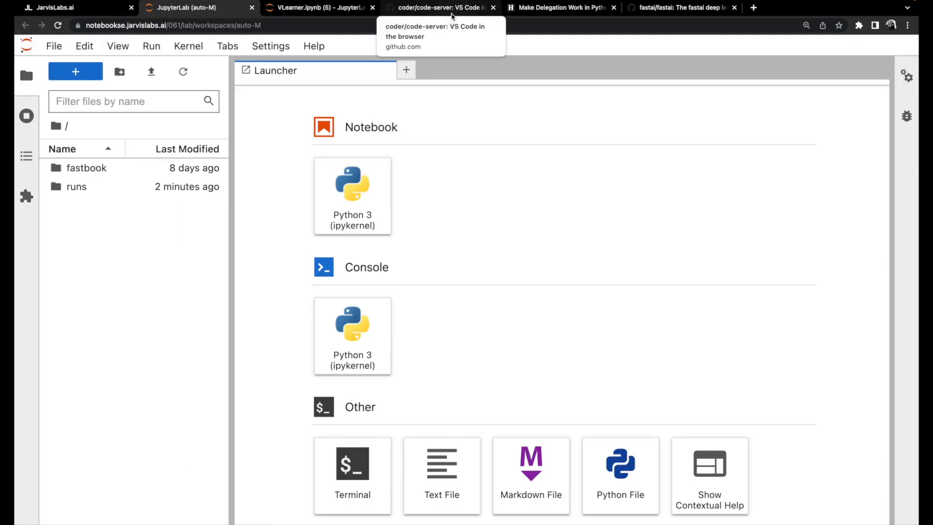
# - Copy the code-server install command from the Getting started section of its GitHub README
pyautogui.click(440, 7)
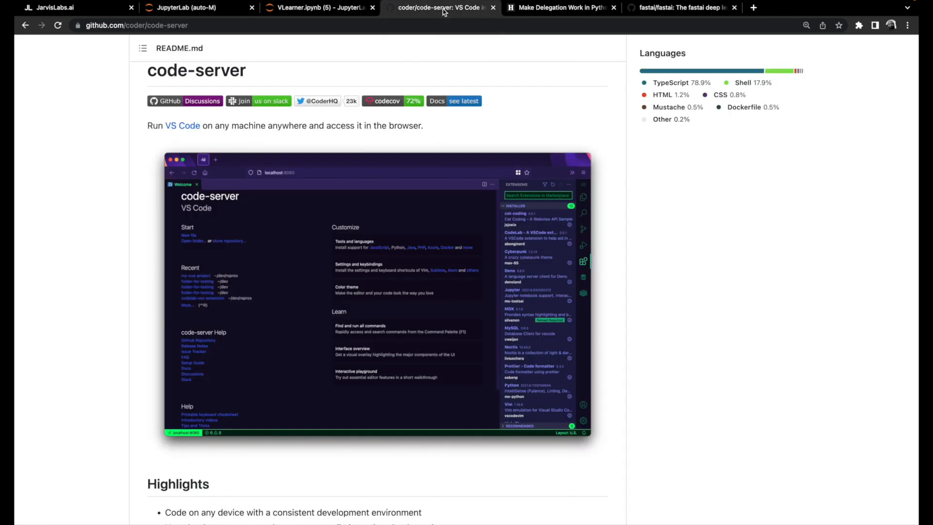
pyautogui.scroll(-3)
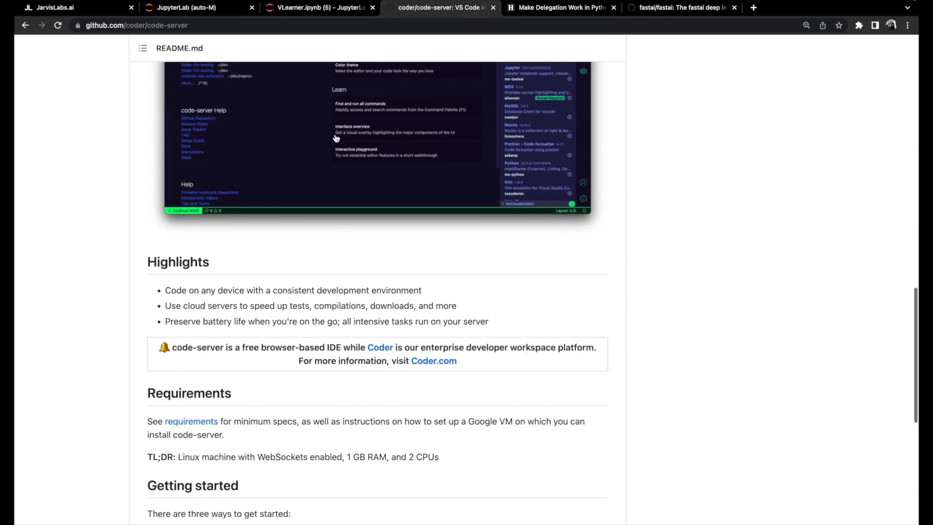
pyautogui.scroll(-3)
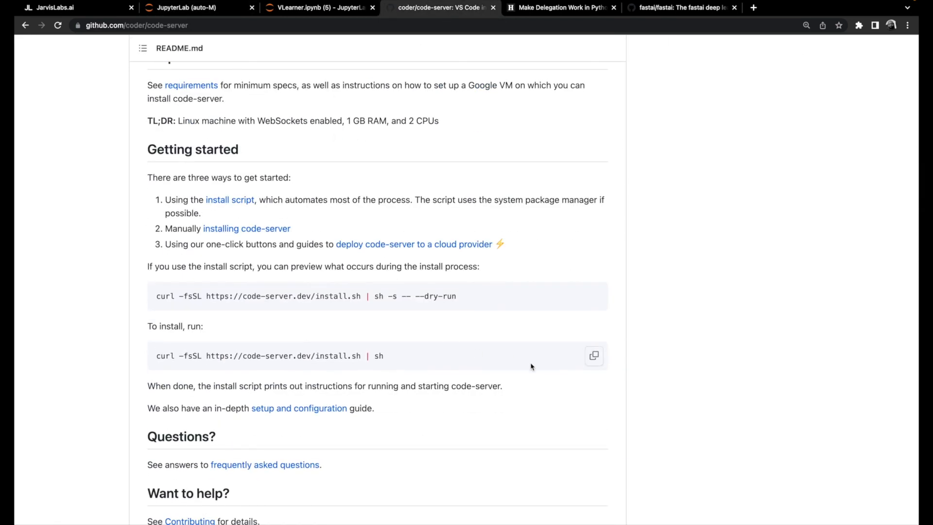
pyautogui.click(593, 356)
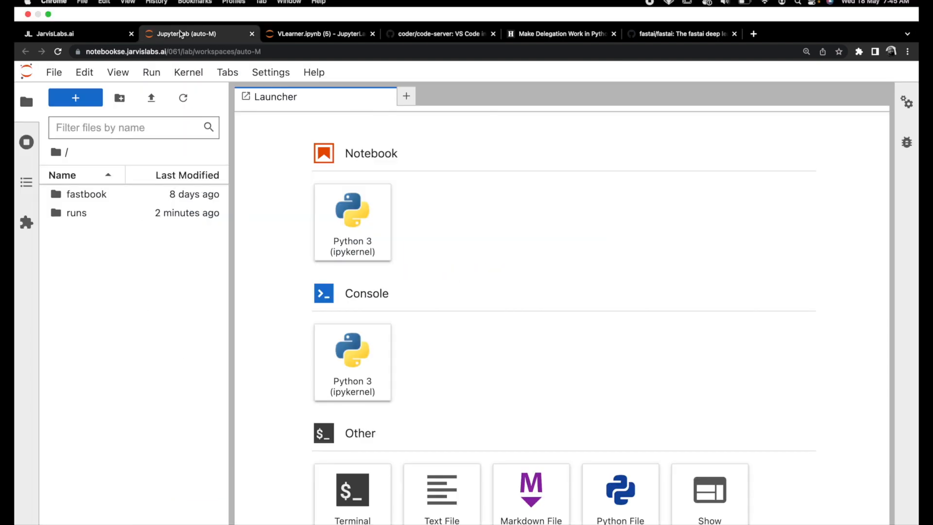
pyautogui.click(352, 491)
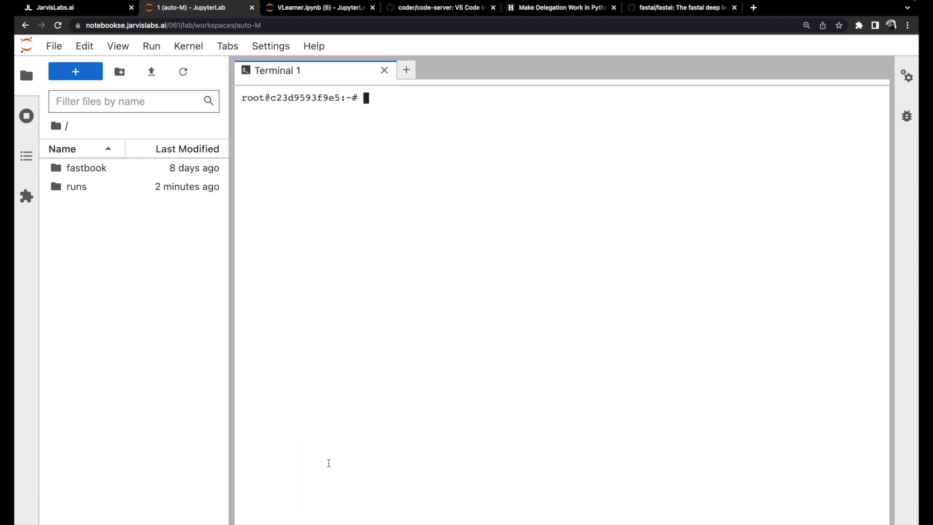
pyautogui.write('curl -fsSL https://code-server.dev/install.sh | sh')
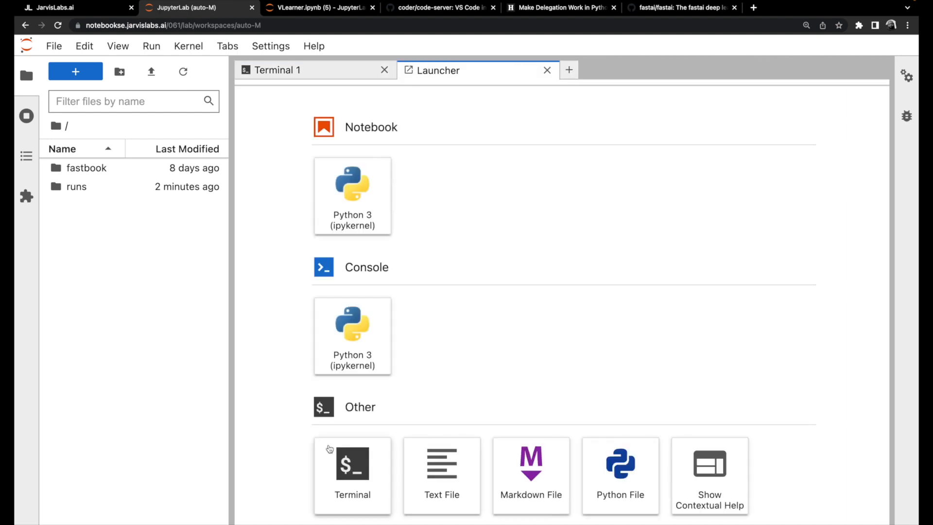
# - Clone the fastai GitHub repository in a second terminal, then check the install in the first
pyautogui.click(678, 7)
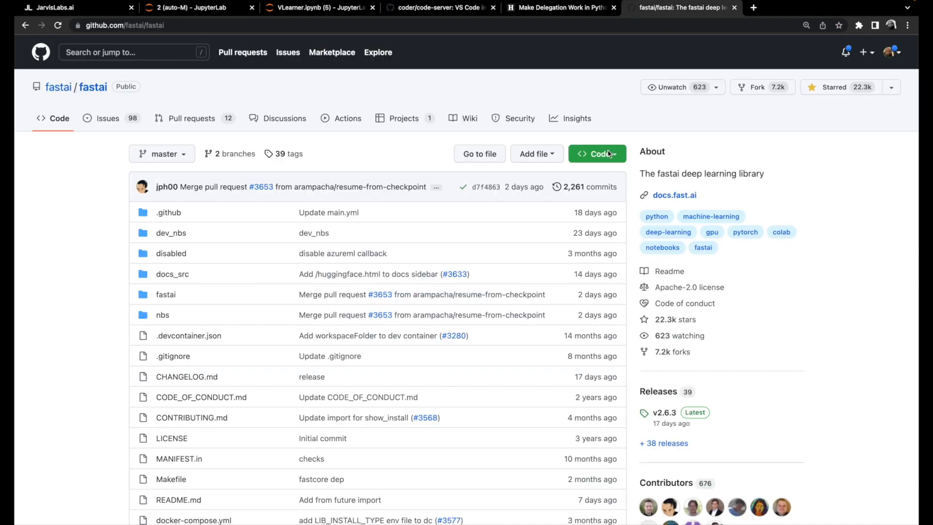
pyautogui.click(604, 253)
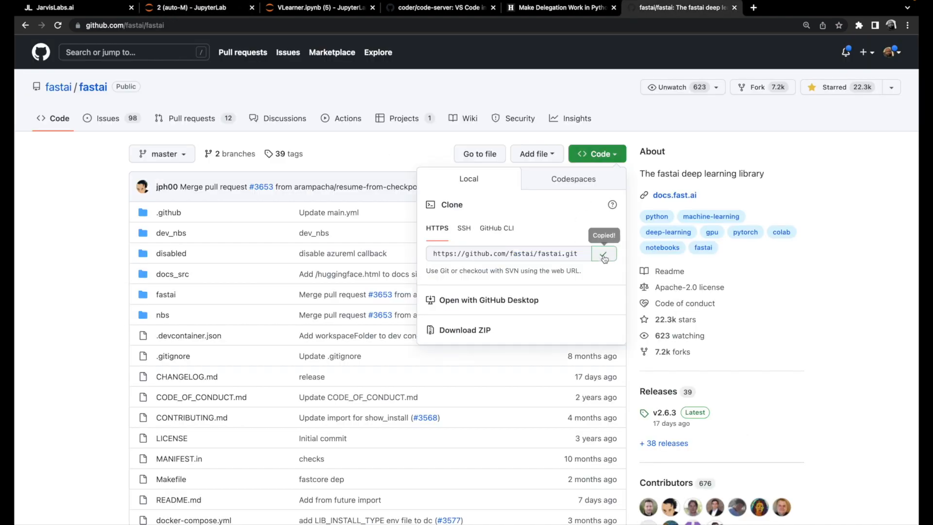
pyautogui.click(190, 7)
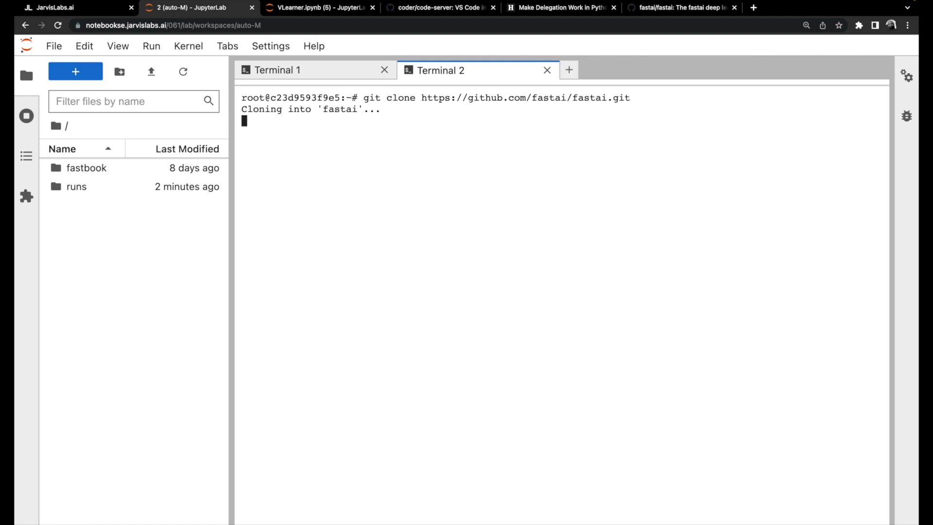
pyautogui.click(276, 70)
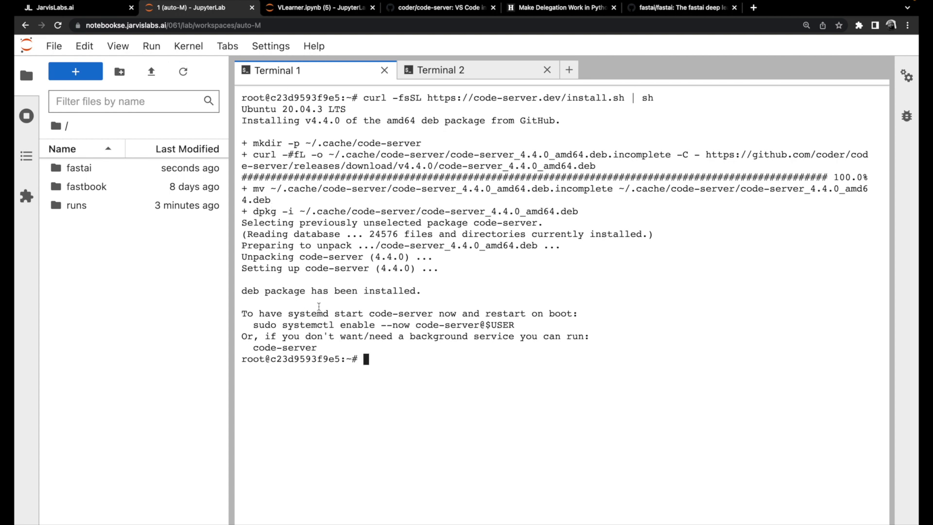
# - Start code-server with --host 0.0.0.0 --port 6006 in the terminal
pyautogui.doubleClick(284, 347)
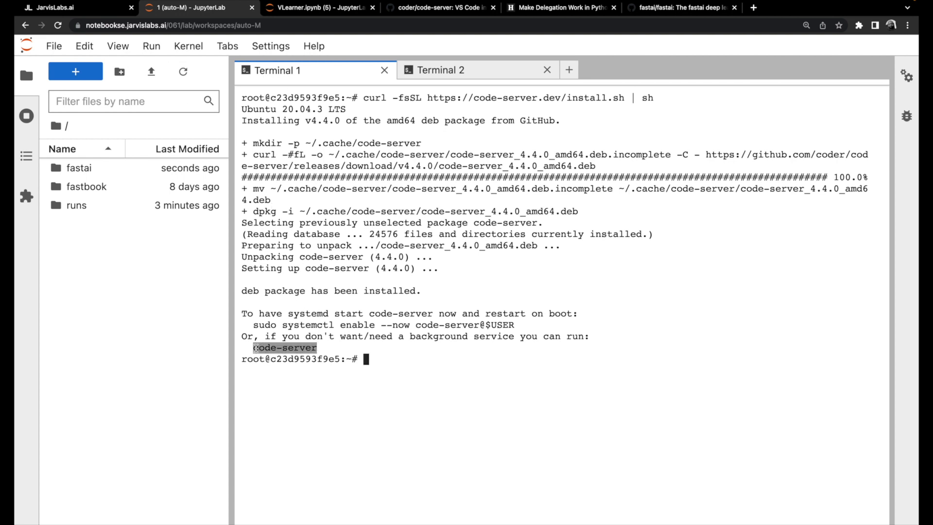
pyautogui.write('code-server --')
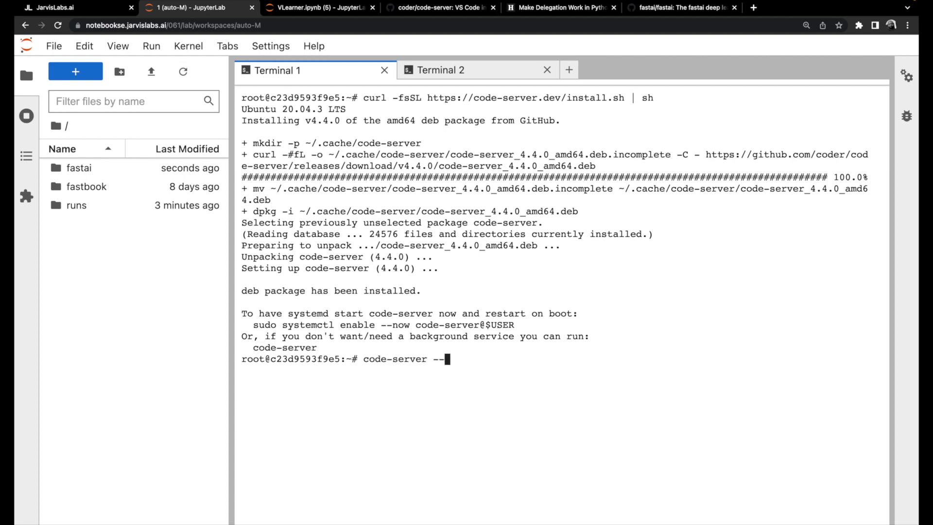
pyautogui.write('host')
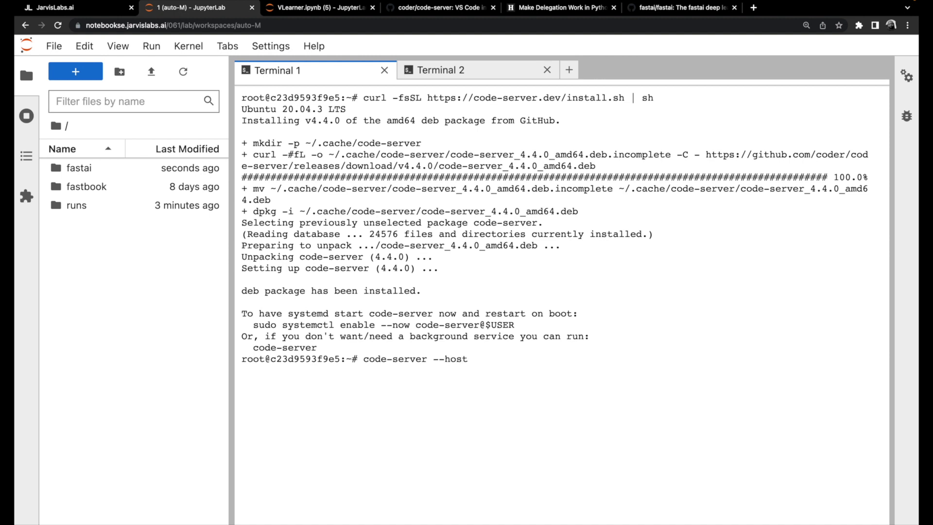
pyautogui.write('0.0.0.')
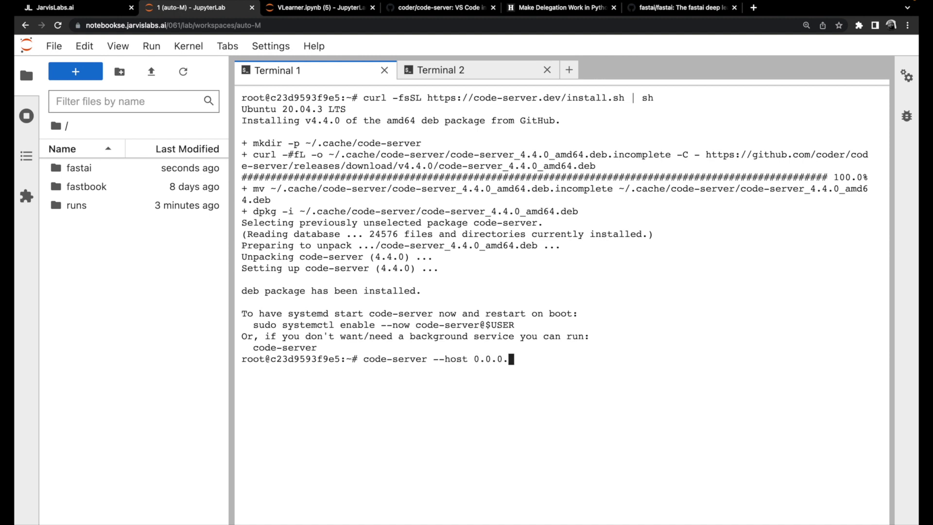
pyautogui.write('--port 6006')
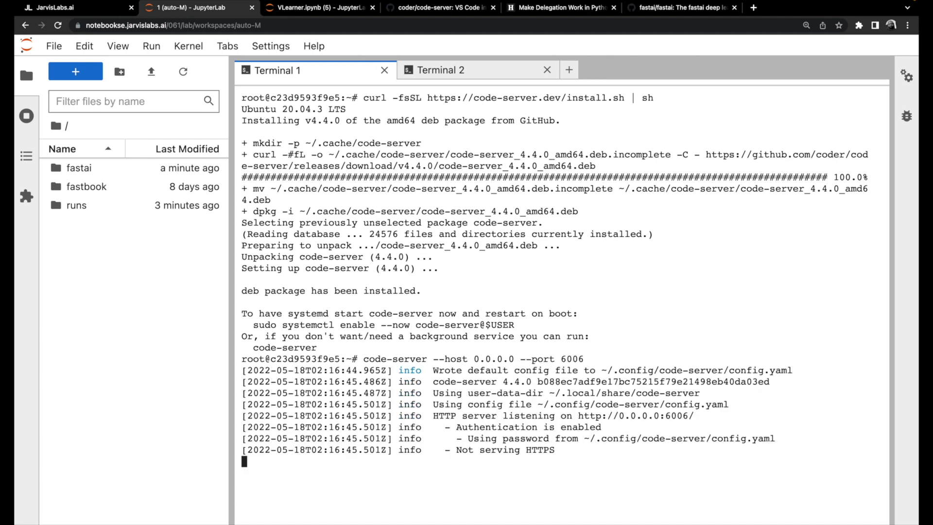
# - Connect to the running instance from the JarvisLabs dashboard to reach the code-server login page
pyautogui.click(77, 7)
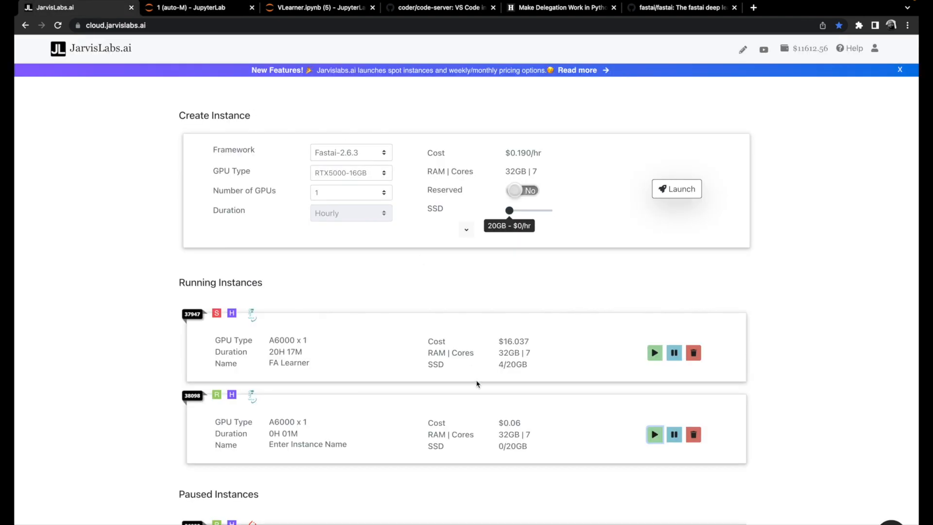
pyautogui.click(654, 434)
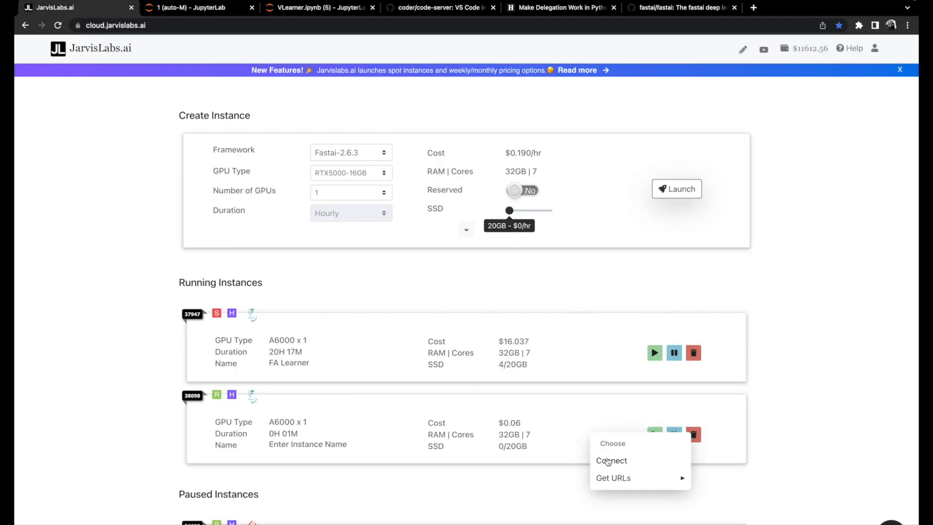
pyautogui.click(611, 460)
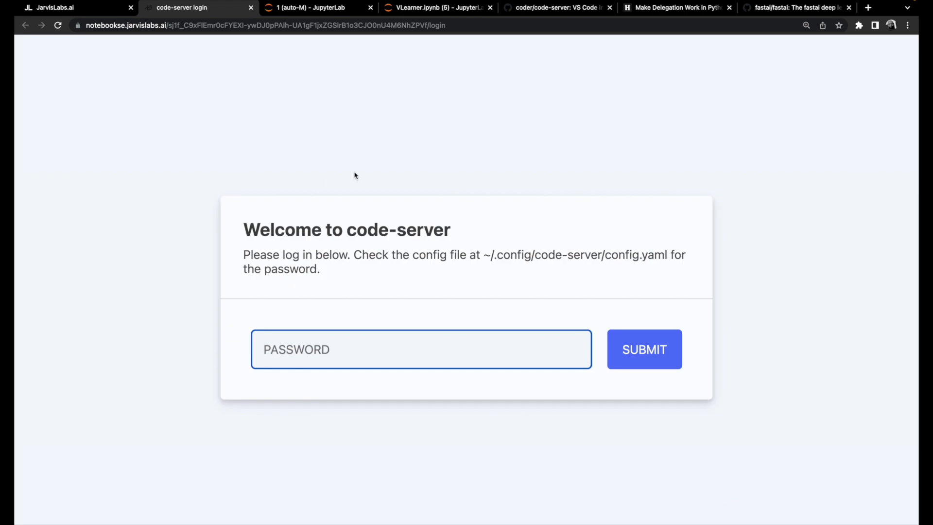
# - Read the password with cat ~/.config/code-server/config.yaml and log in to code-server
pyautogui.click(315, 7)
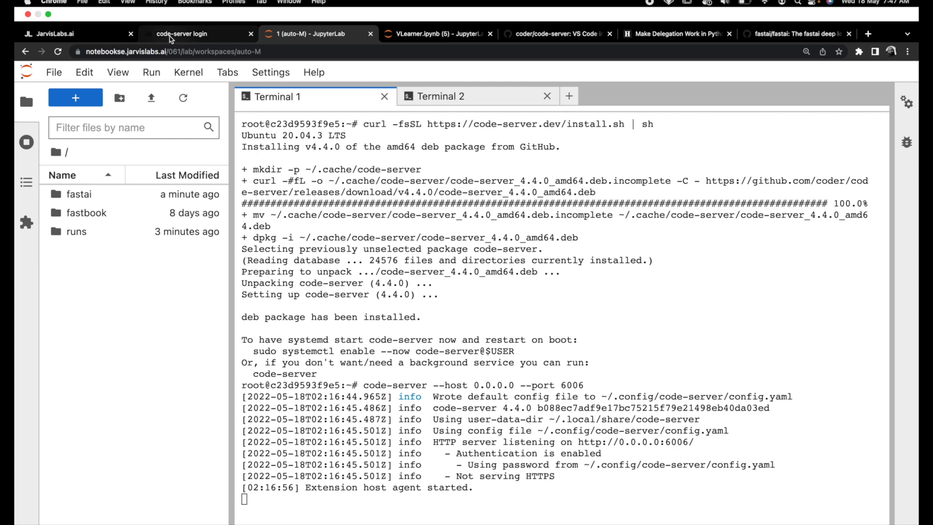
pyautogui.click(181, 33)
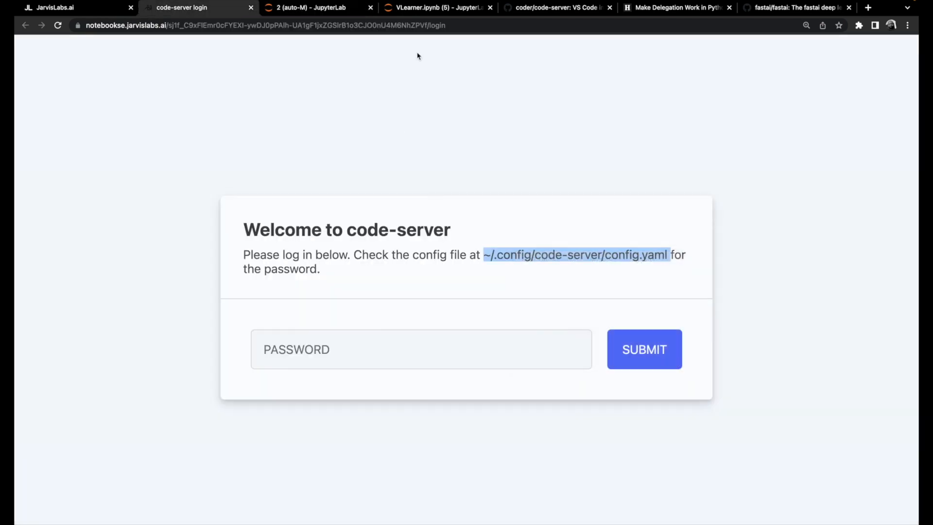
pyautogui.click(307, 8)
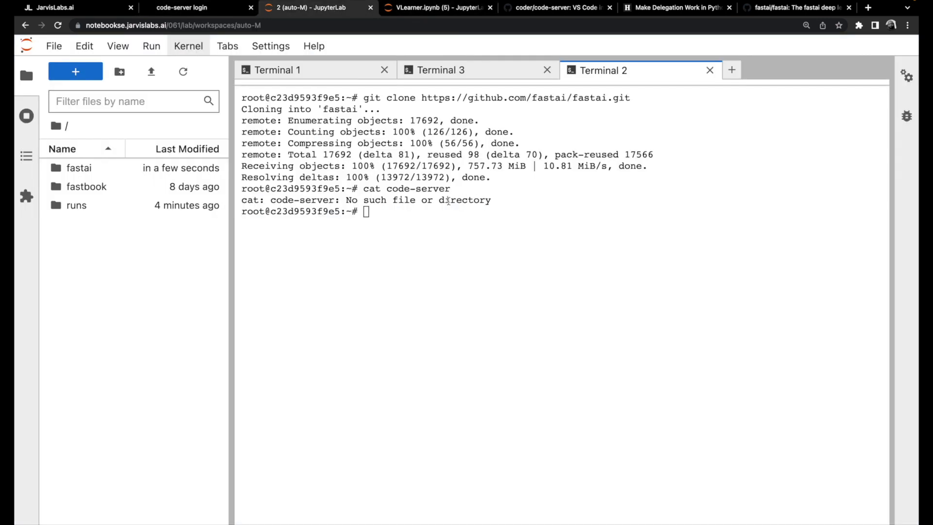
pyautogui.write('cat')
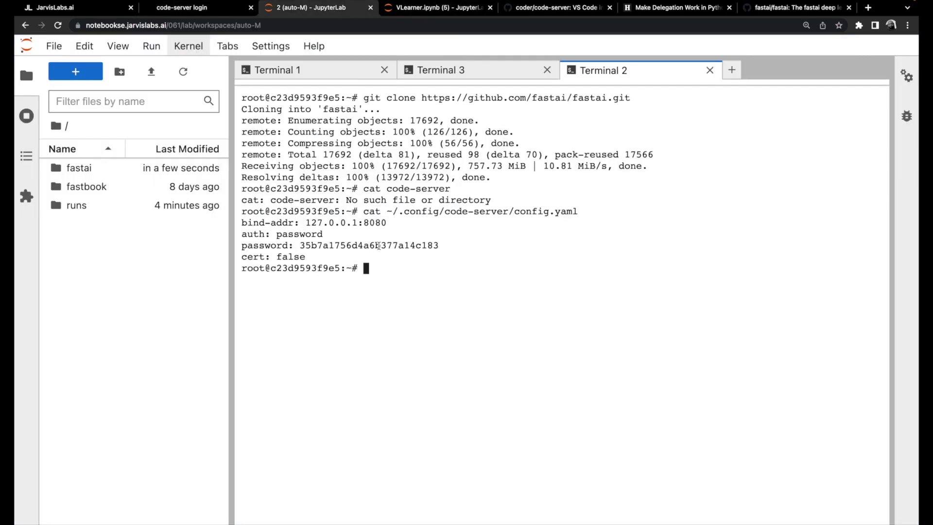
pyautogui.click(198, 7)
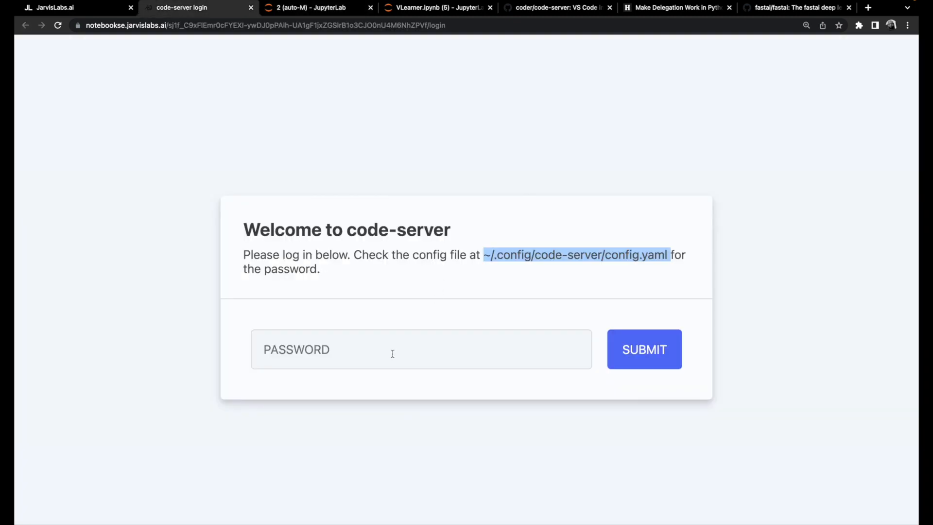
pyautogui.click(643, 349)
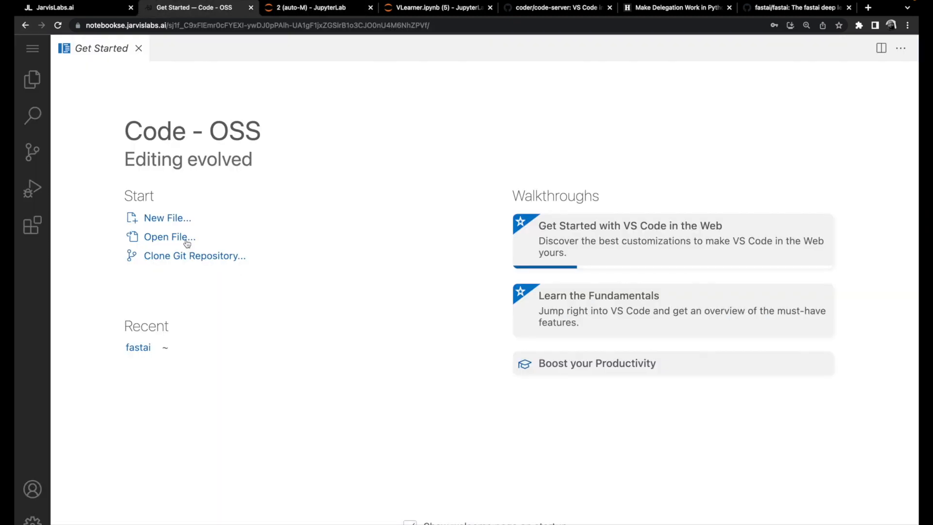
# - Open the home/fastai folder as the workspace and expand the fastai package folder
pyautogui.click(32, 48)
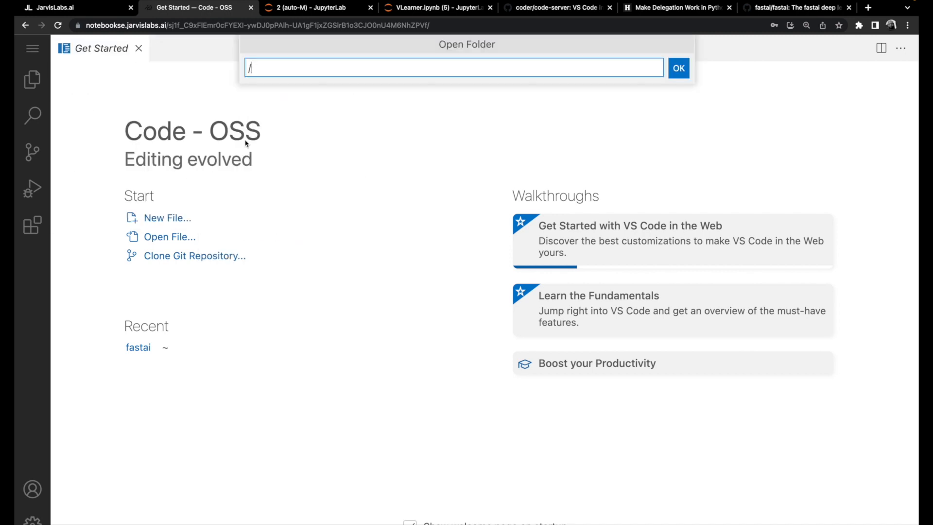
pyautogui.write('home/')
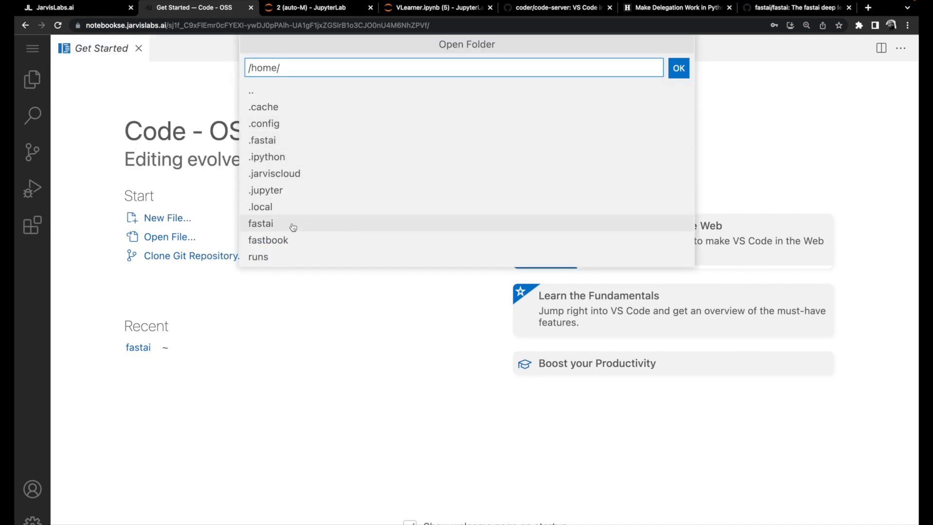
pyautogui.doubleClick(260, 223)
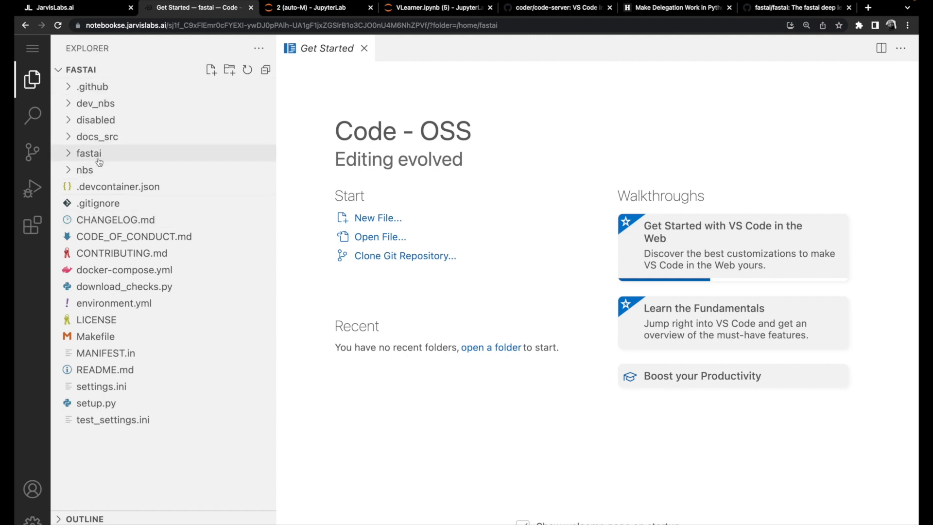
pyautogui.click(88, 153)
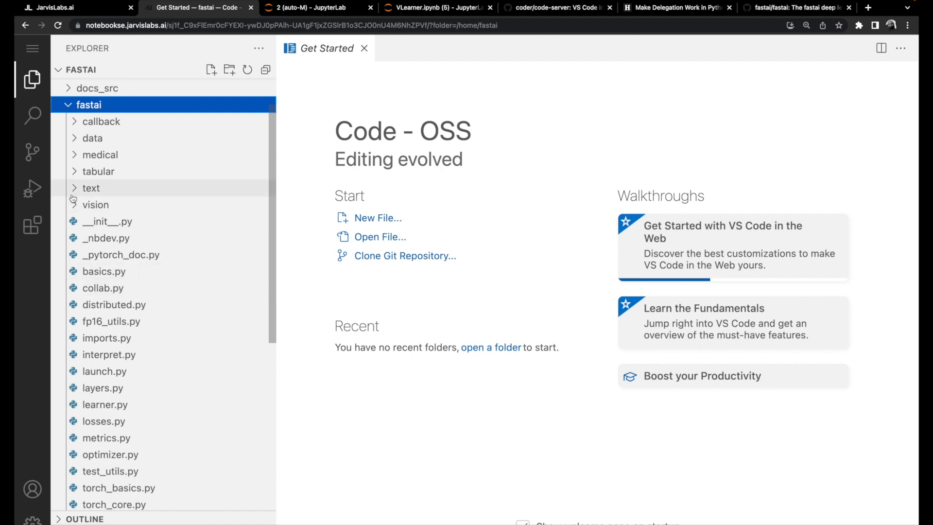
# - Open vision/learner.py and jump to 'def vision_learner' via a workspace search
pyautogui.click(96, 204)
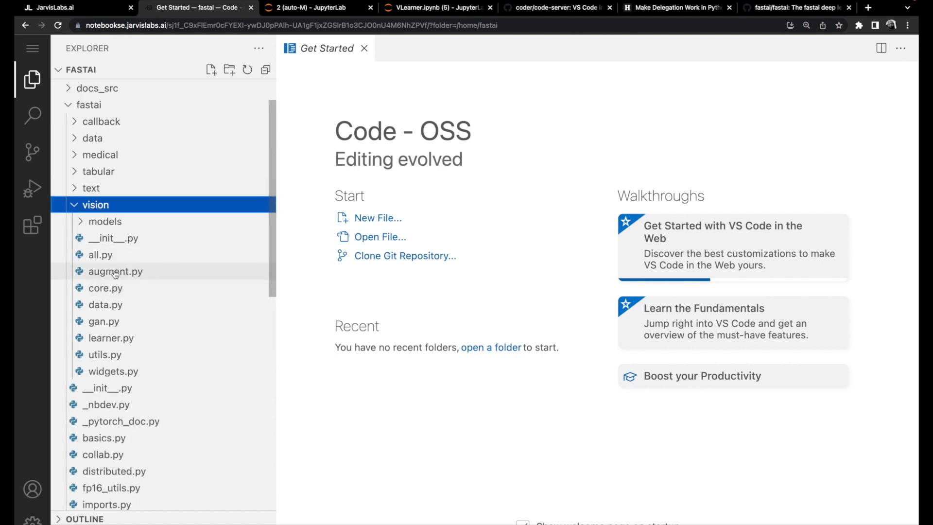
pyautogui.doubleClick(111, 337)
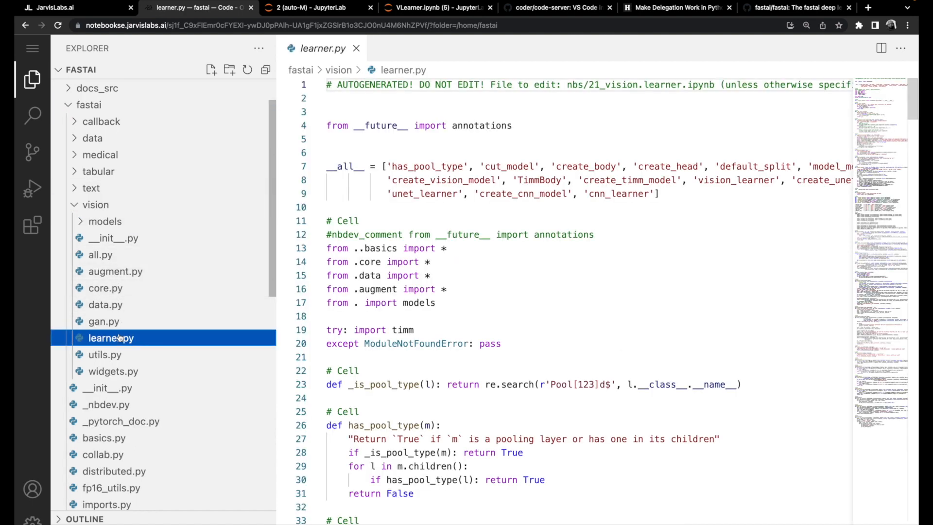
pyautogui.moveTo(32, 116)
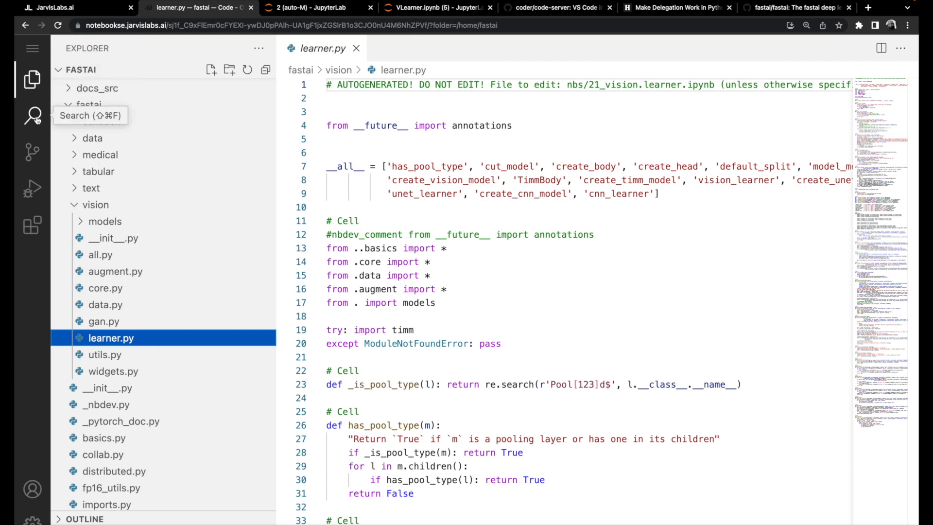
pyautogui.click(32, 116)
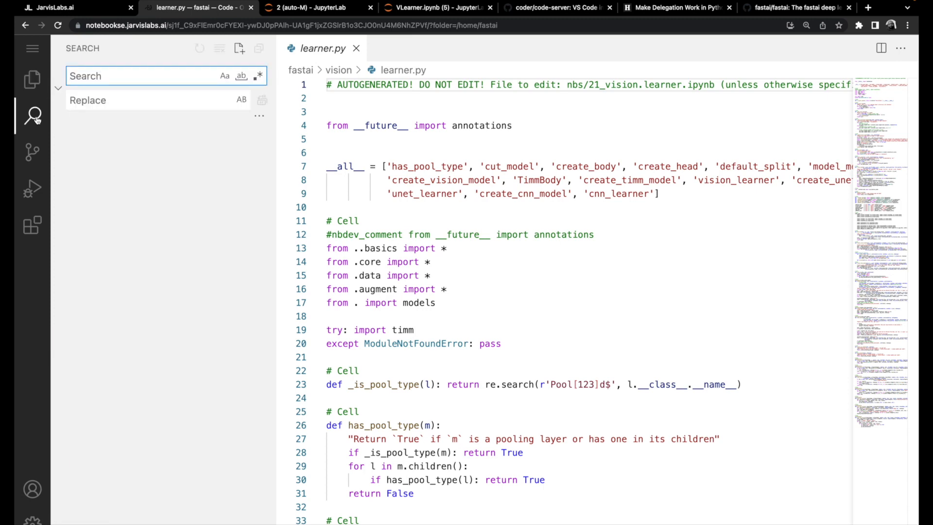
pyautogui.click(33, 116)
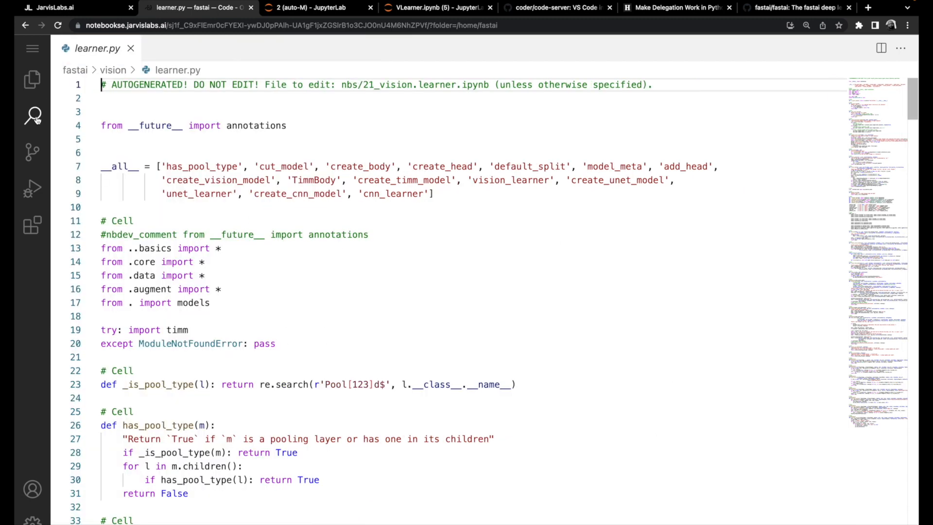
pyautogui.click(32, 115)
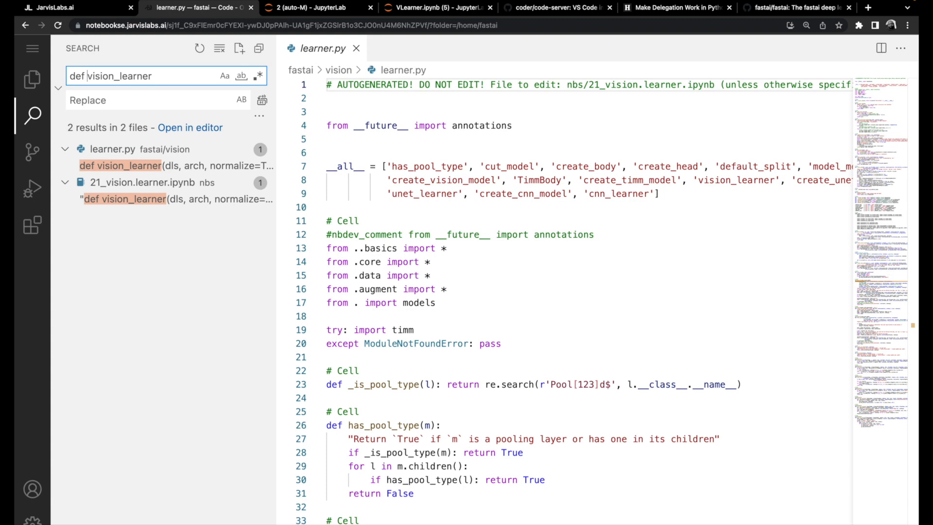
pyautogui.moveTo(137, 165)
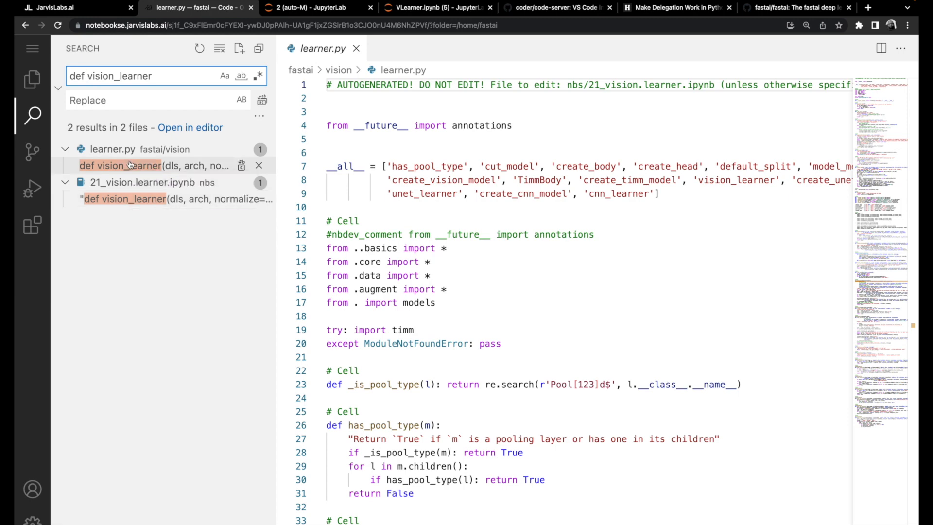
pyautogui.click(148, 165)
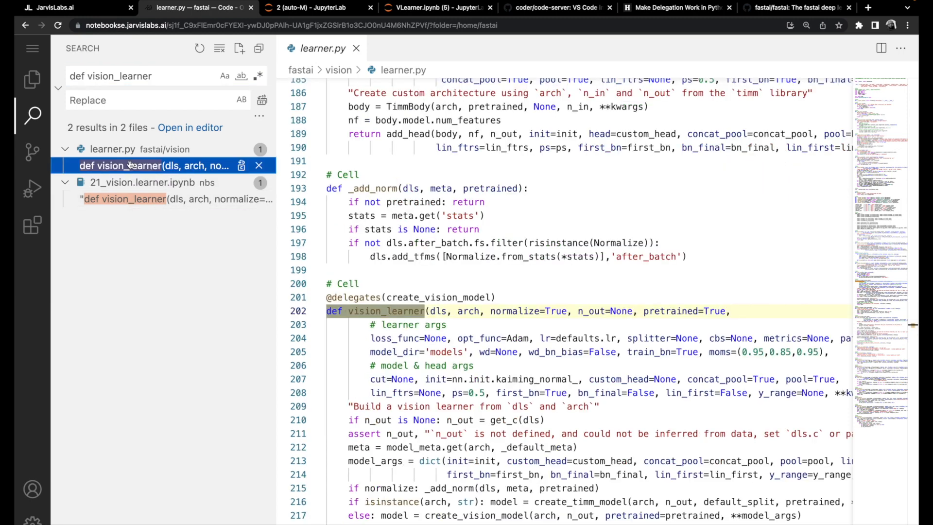
pyautogui.scroll(-3)
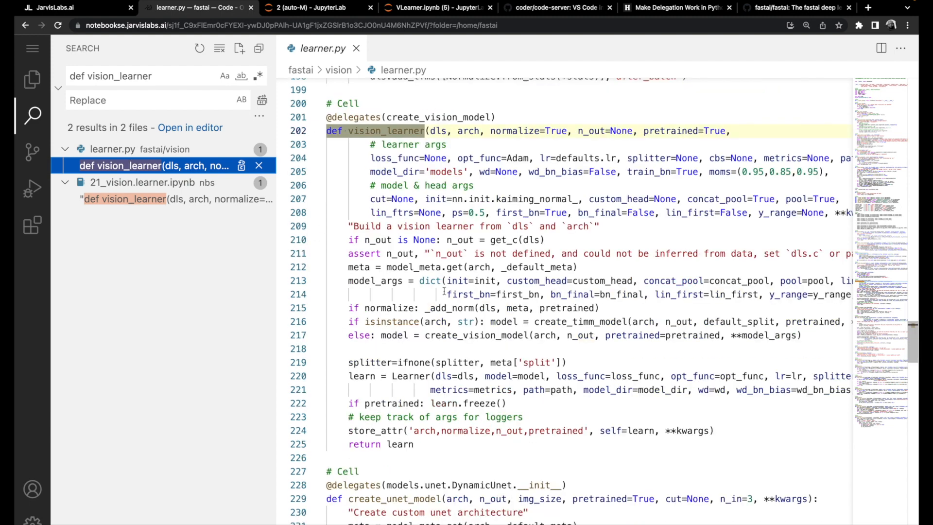
pyautogui.moveTo(472, 176)
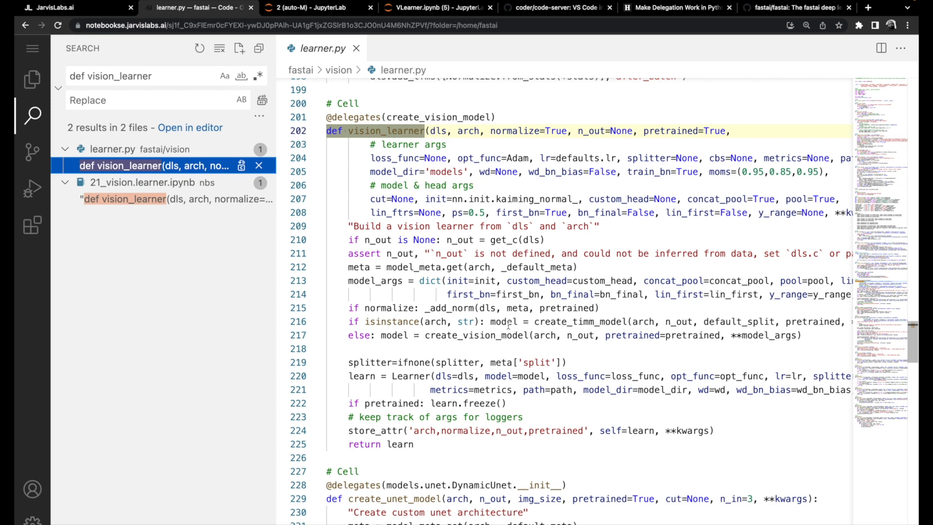
# - Install the ms-python Python extension from the Extensions view, then widen the editor
pyautogui.click(32, 224)
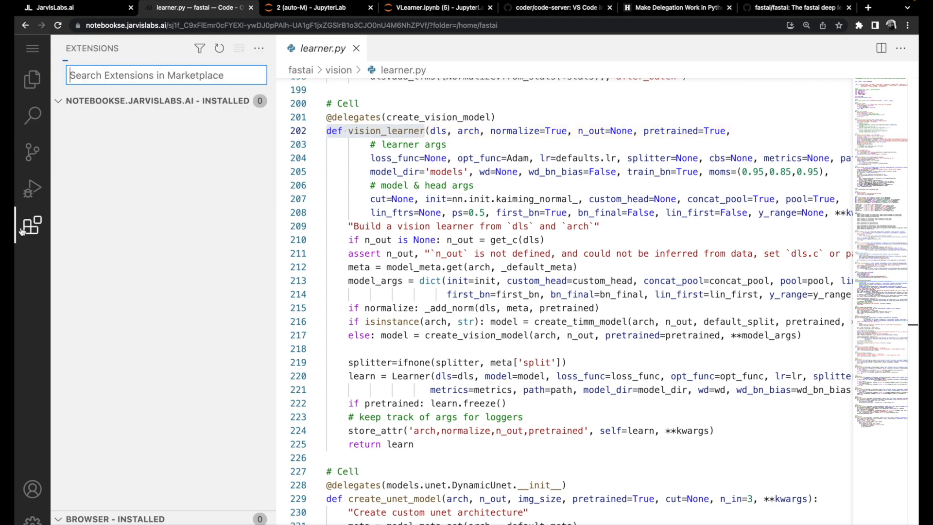
pyautogui.click(149, 166)
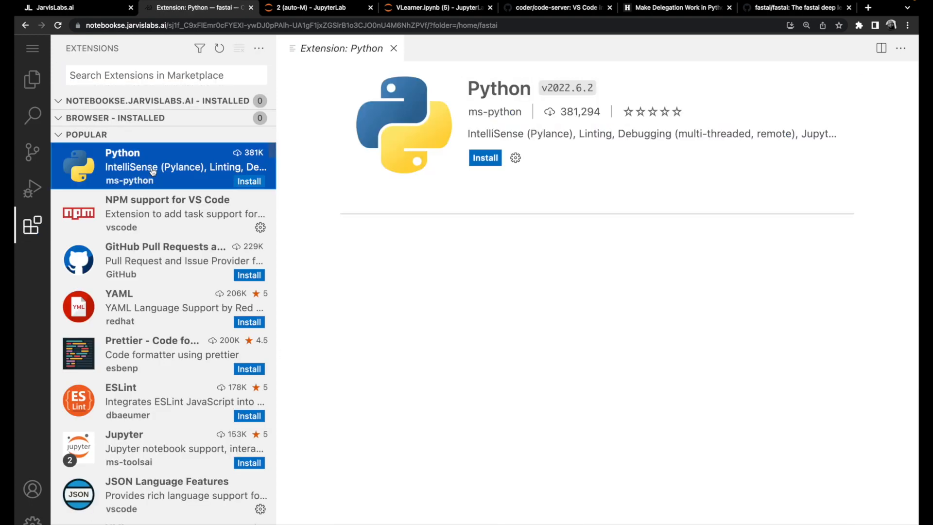
pyautogui.click(484, 158)
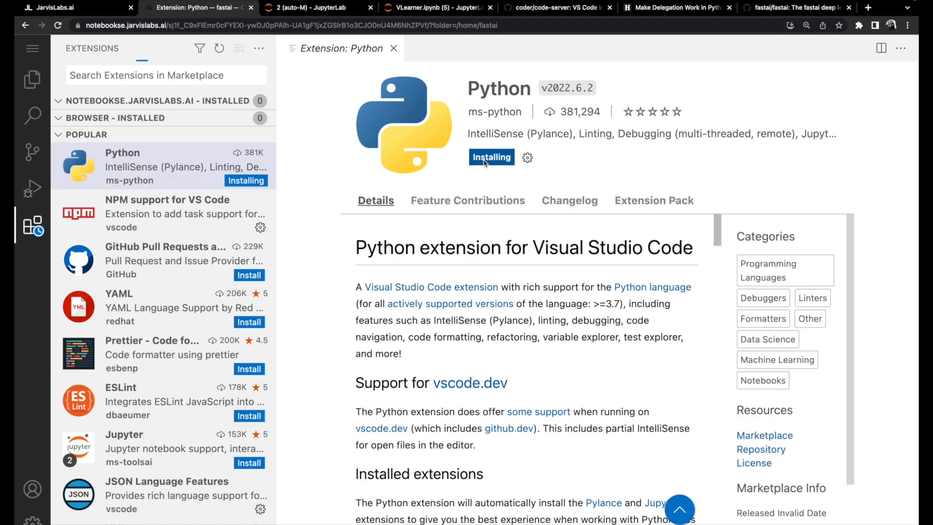
pyautogui.click(32, 79)
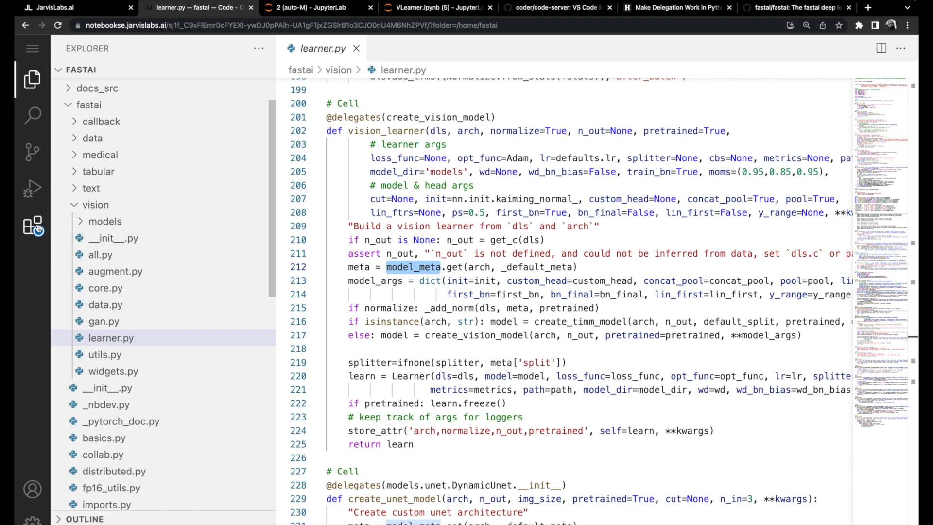
pyautogui.click(33, 227)
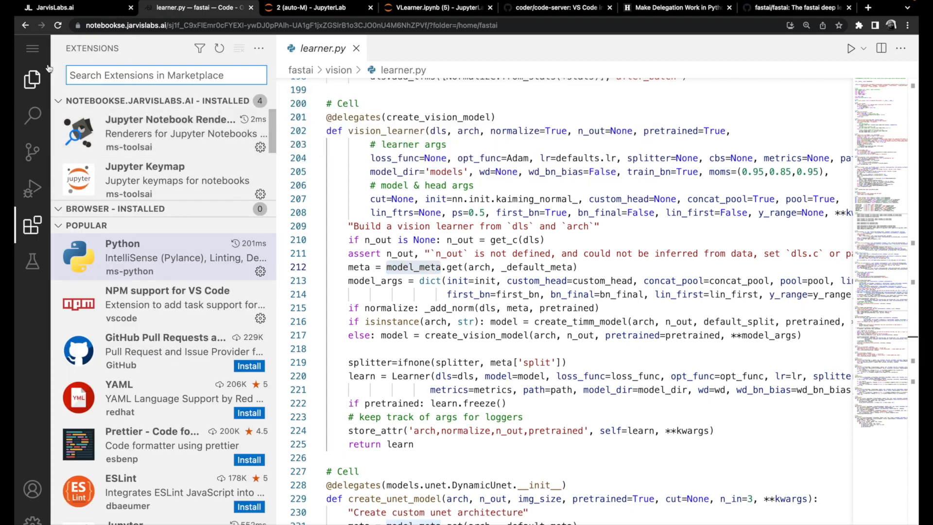
pyautogui.click(32, 225)
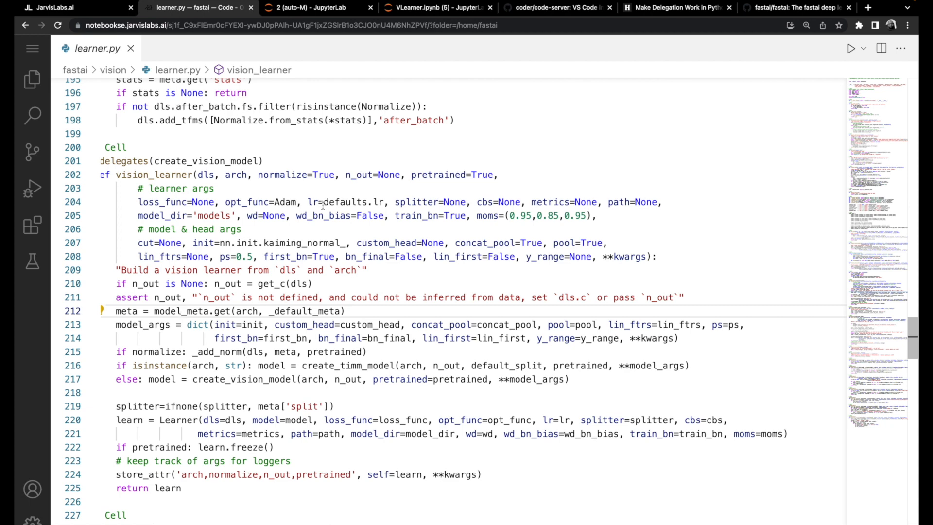
pyautogui.moveTo(223, 325)
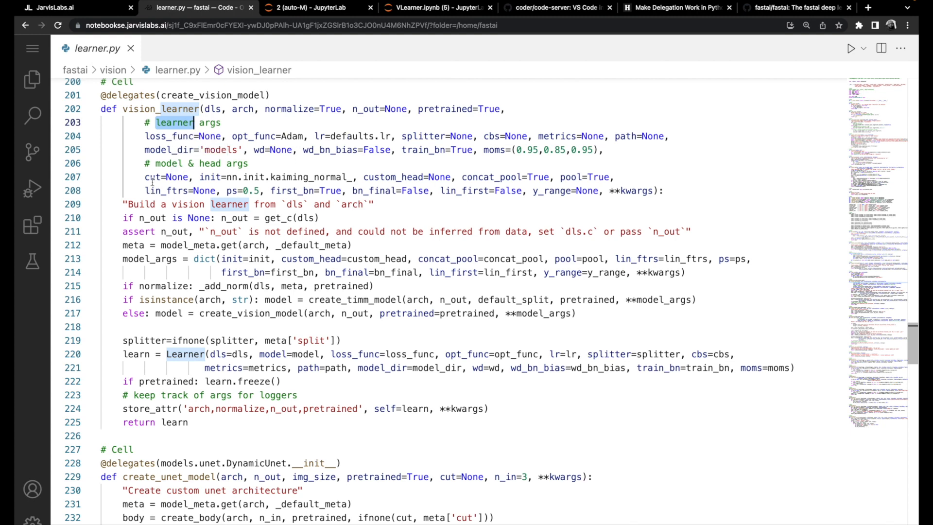
pyautogui.moveTo(458, 192)
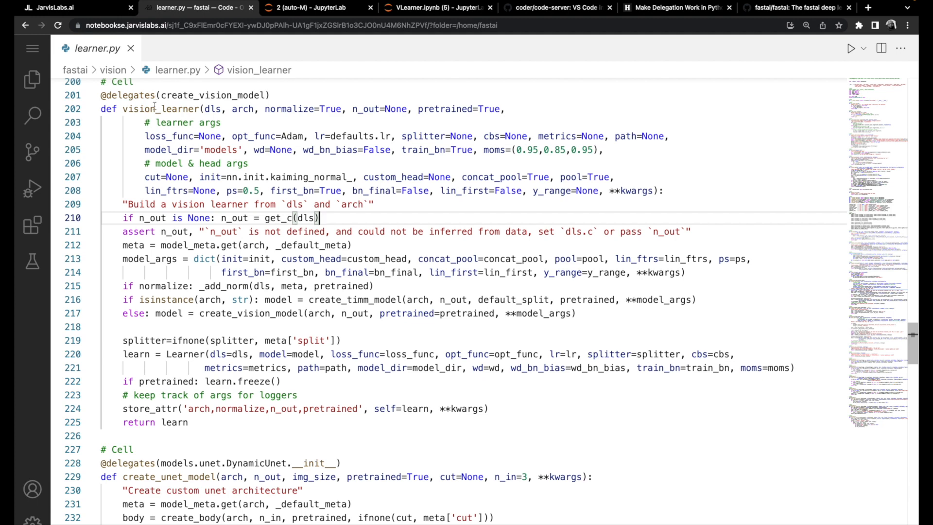
# - Highlight n_out occurrences in vision_learner from its signature default to the assert check
pyautogui.doubleClick(243, 109)
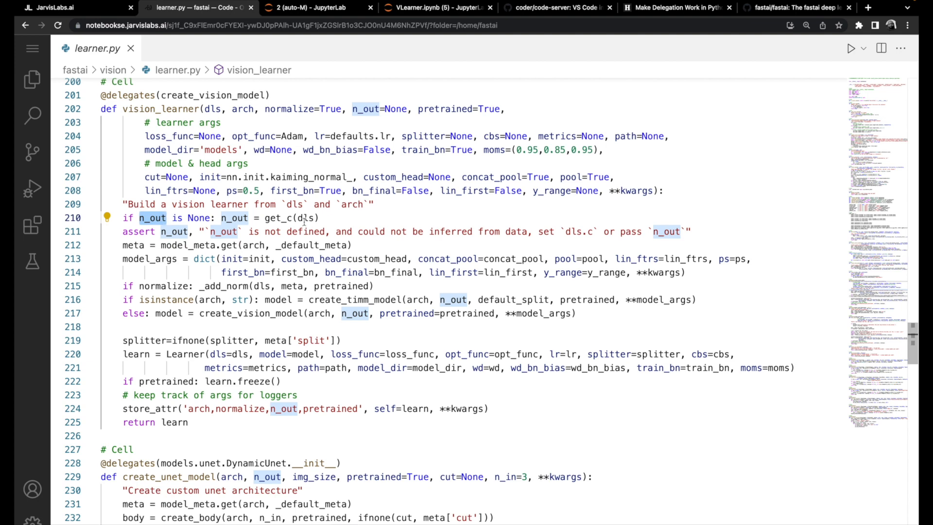
pyautogui.click(305, 217)
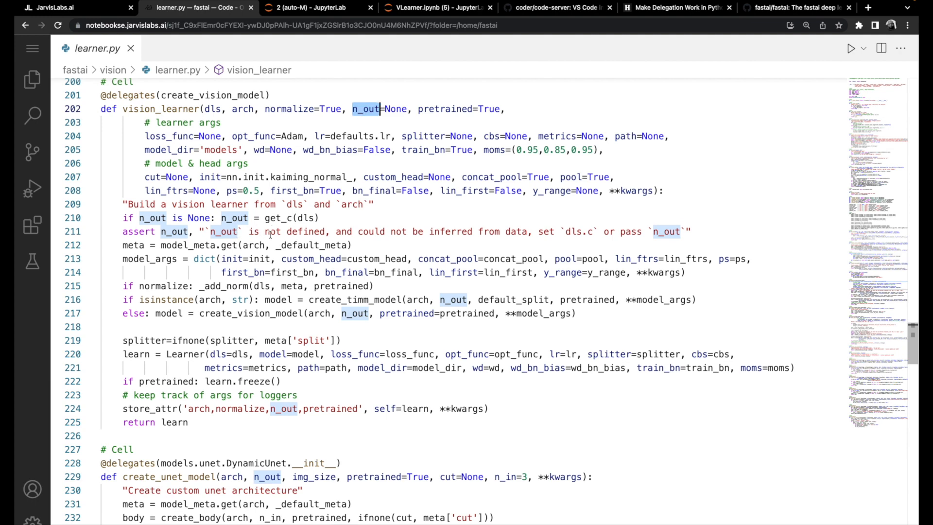
pyautogui.click(174, 231)
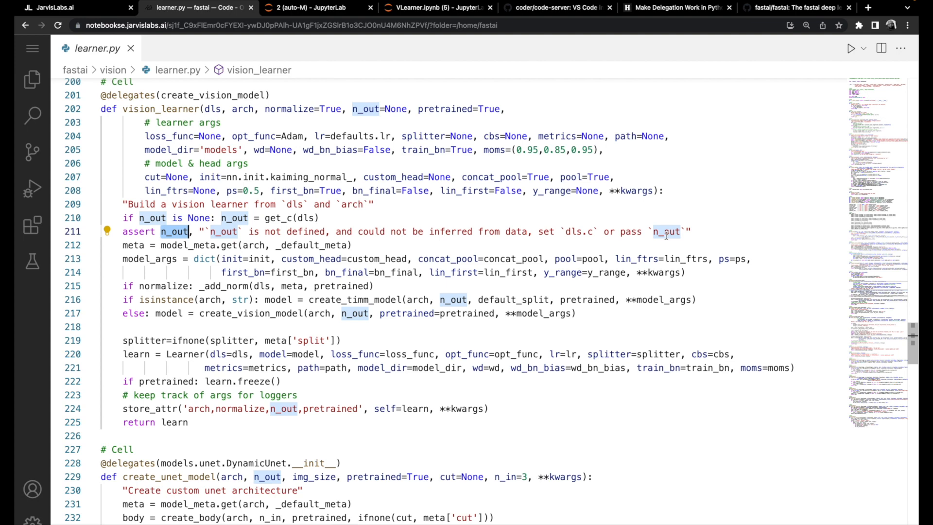
pyautogui.moveTo(175, 245)
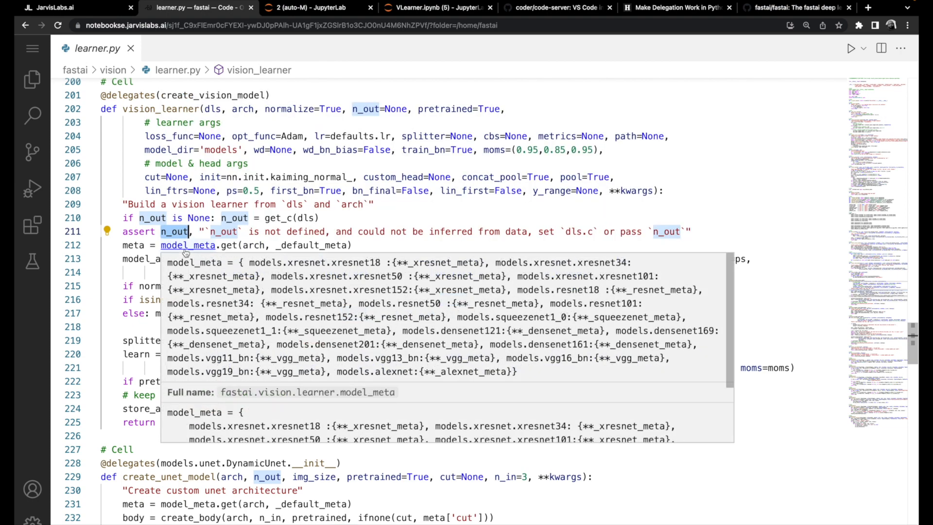
# - Jump to the model_meta definition and examine the _resnet_split function above it
pyautogui.click(188, 245)
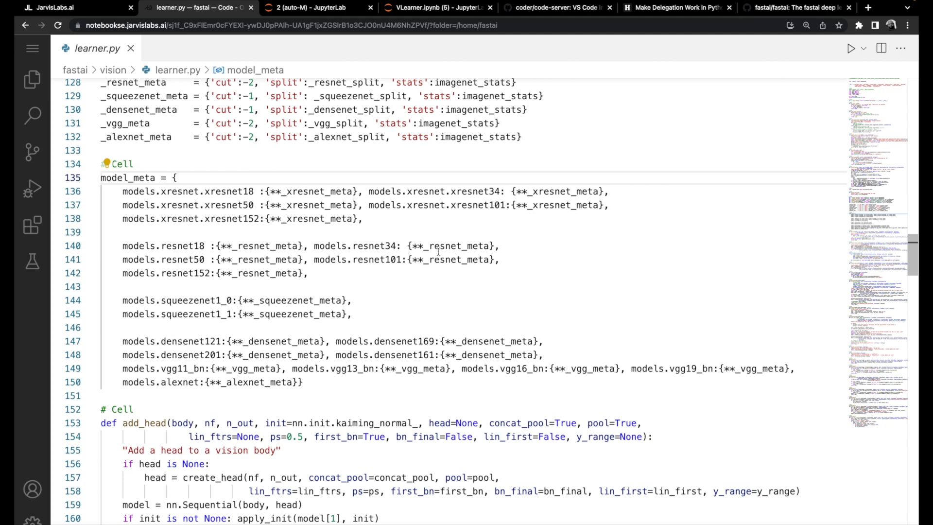
pyautogui.moveTo(455, 246)
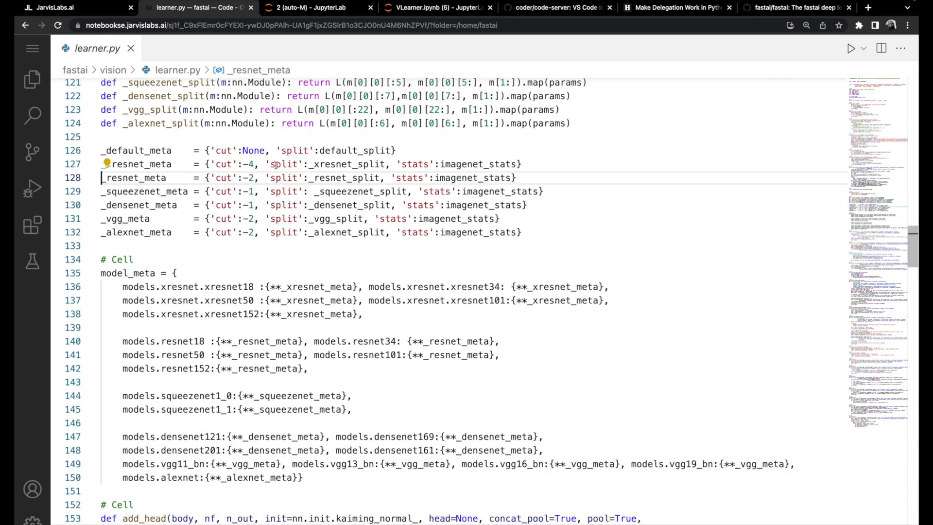
pyautogui.doubleClick(409, 178)
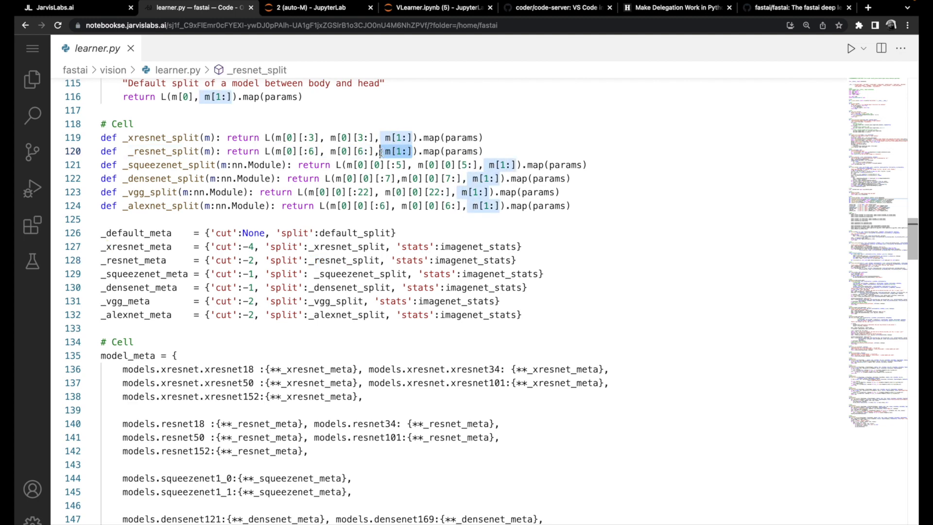
# - Inspect _resnet_split's head and body slices, then follow params into torch_core.py
pyautogui.doubleClick(351, 151)
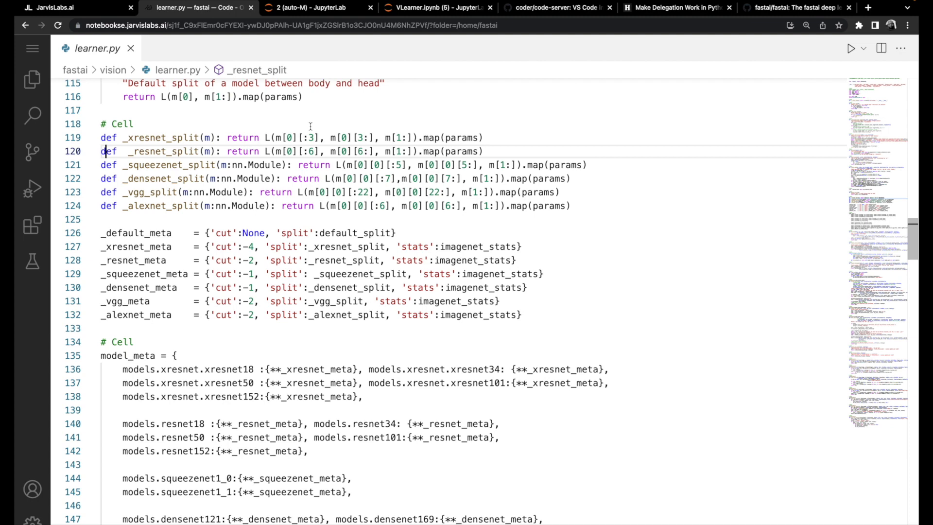
pyautogui.doubleClick(398, 151)
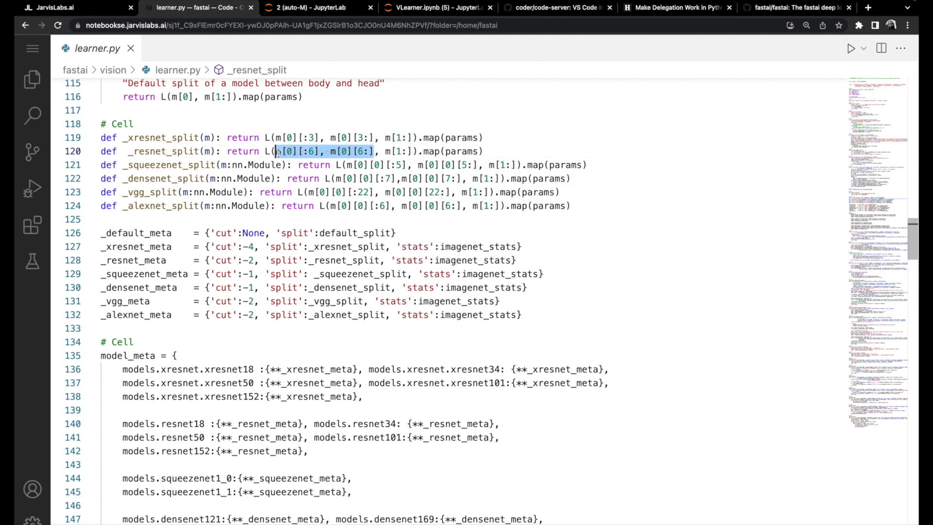
pyautogui.moveTo(275, 151)
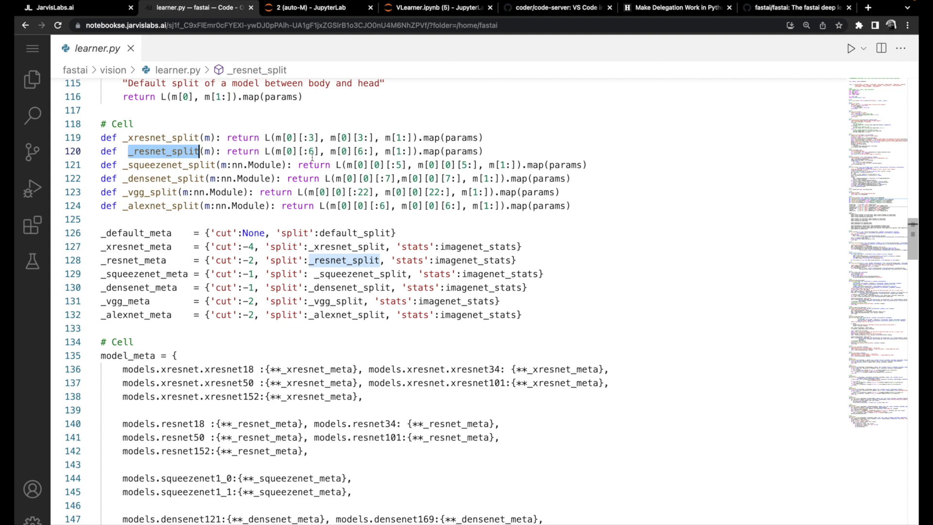
pyautogui.moveTo(461, 151)
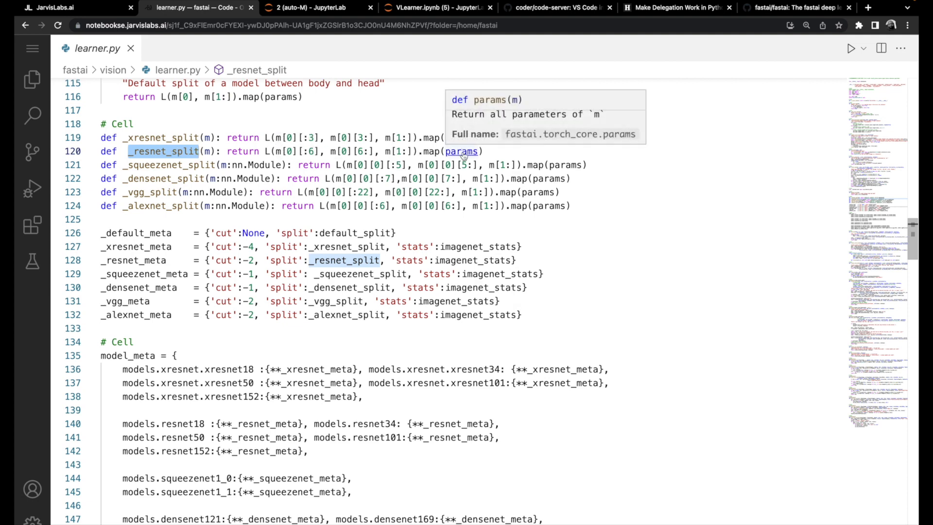
pyautogui.click(461, 151)
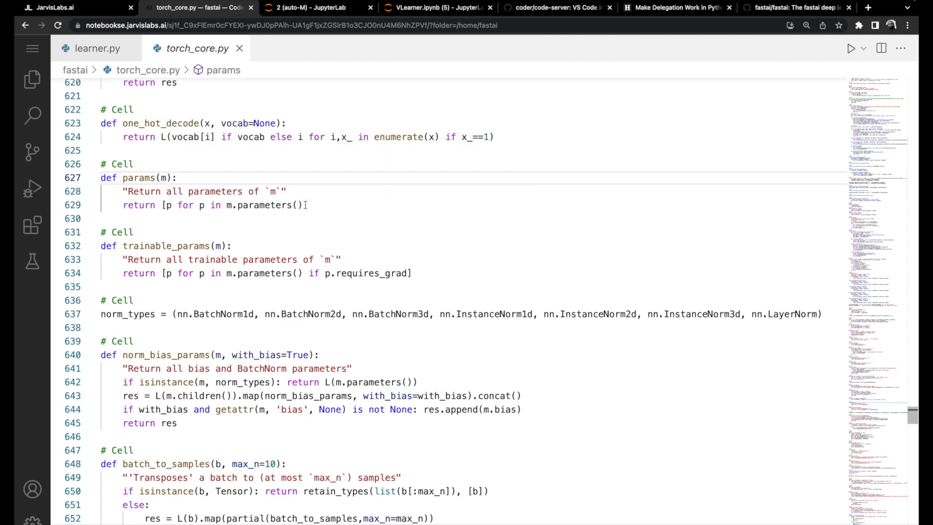
# - Return to learner.py at the _resnet_meta assignments for the resnet architectures
pyautogui.click(97, 48)
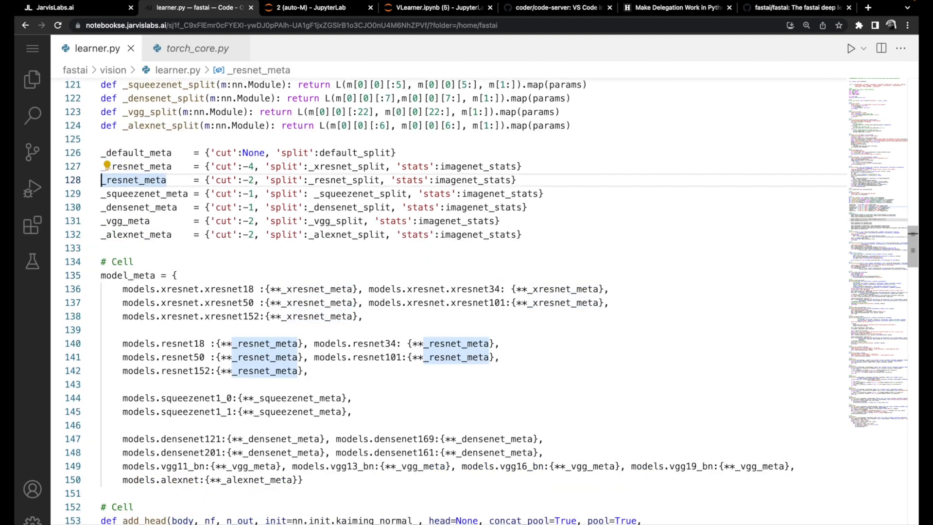
# - In vision_learner, trace dls into _add_norm, the create_vision_model call and every use of arch
pyautogui.scroll(-3)
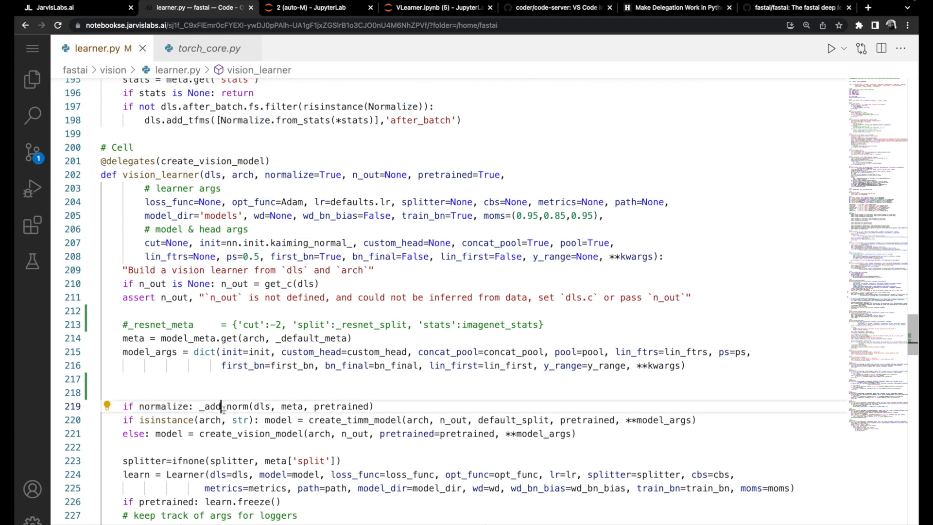
pyautogui.doubleClick(259, 406)
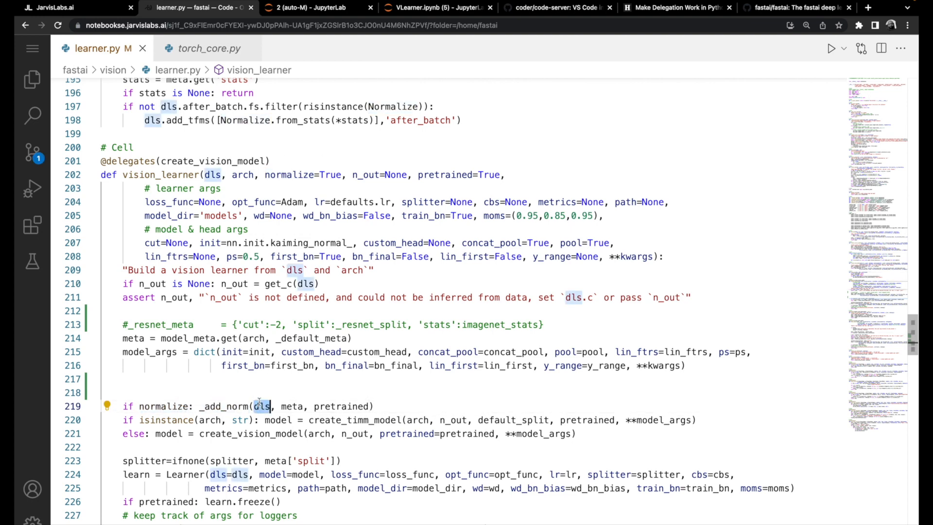
pyautogui.moveTo(225, 406)
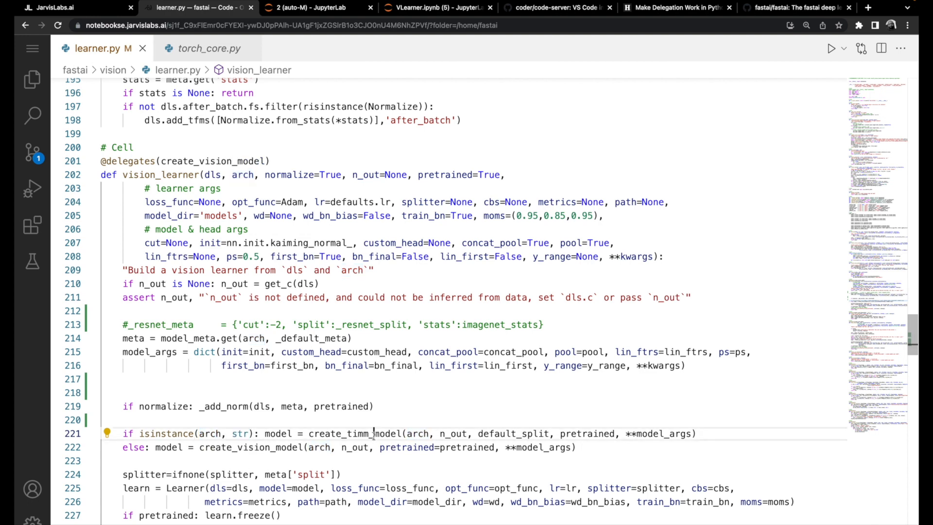
pyautogui.doubleClick(354, 433)
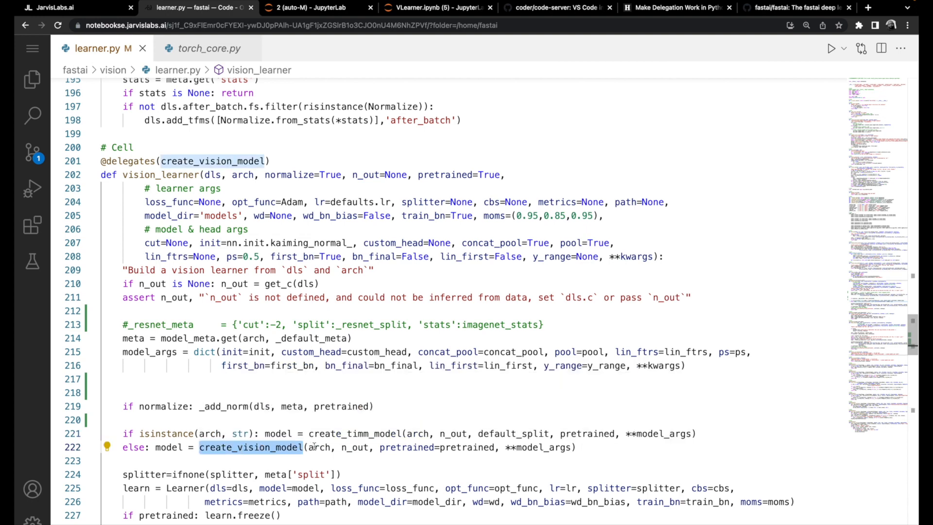
pyautogui.doubleClick(320, 447)
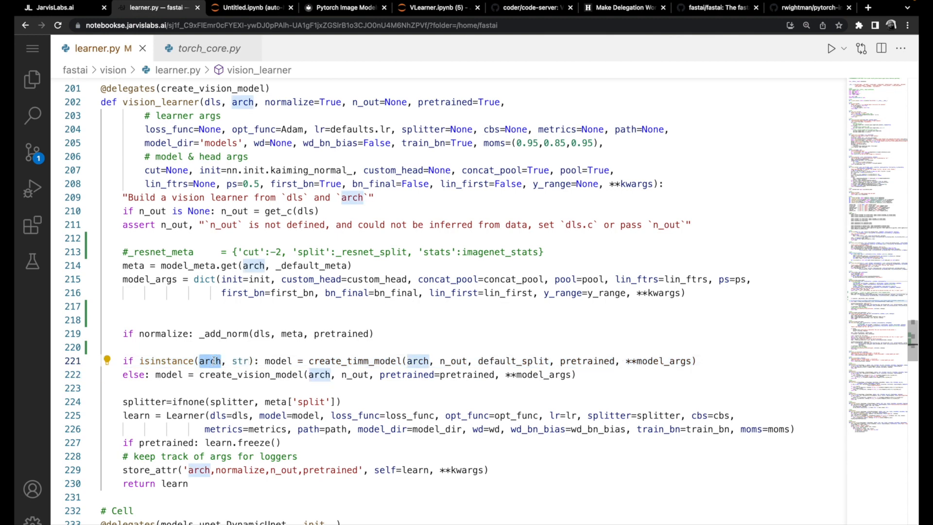
pyautogui.moveTo(212, 360)
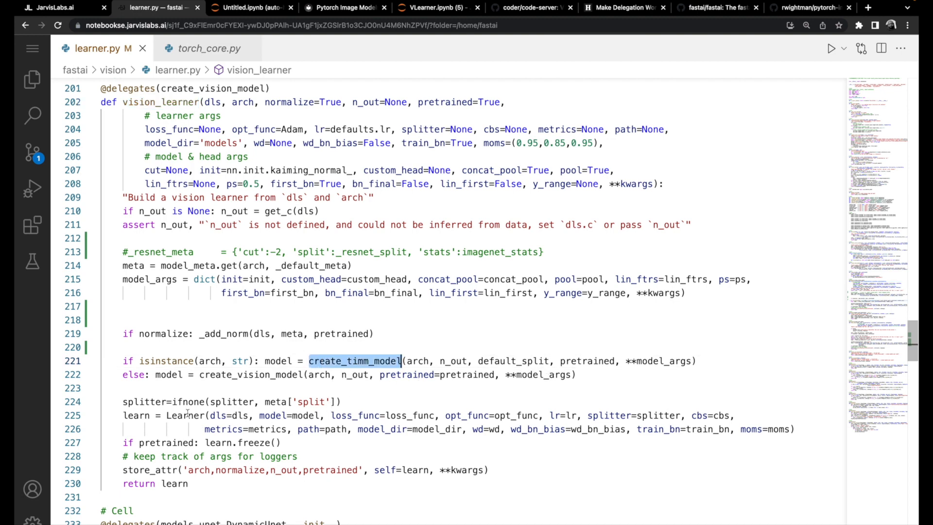
# - Highlight where splitter is set and used inside vision_learner
pyautogui.doubleClick(143, 400)
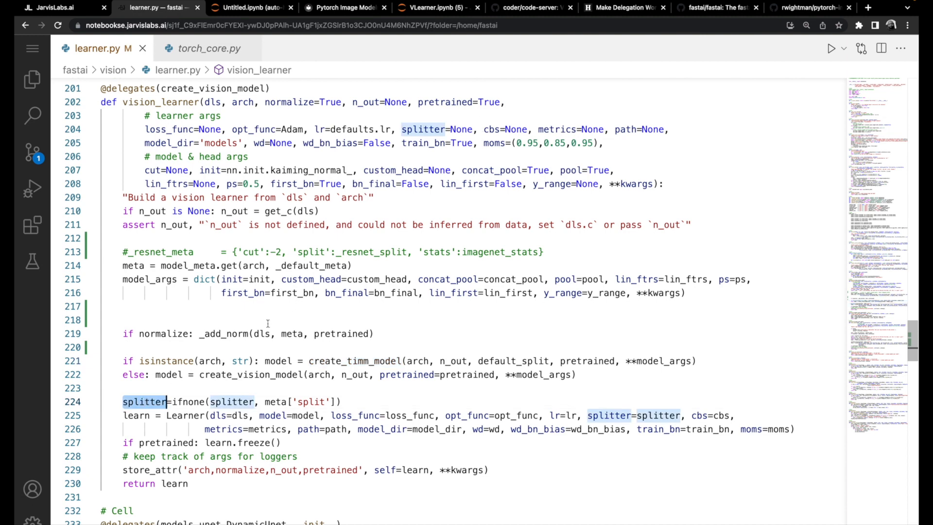
pyautogui.doubleClick(276, 401)
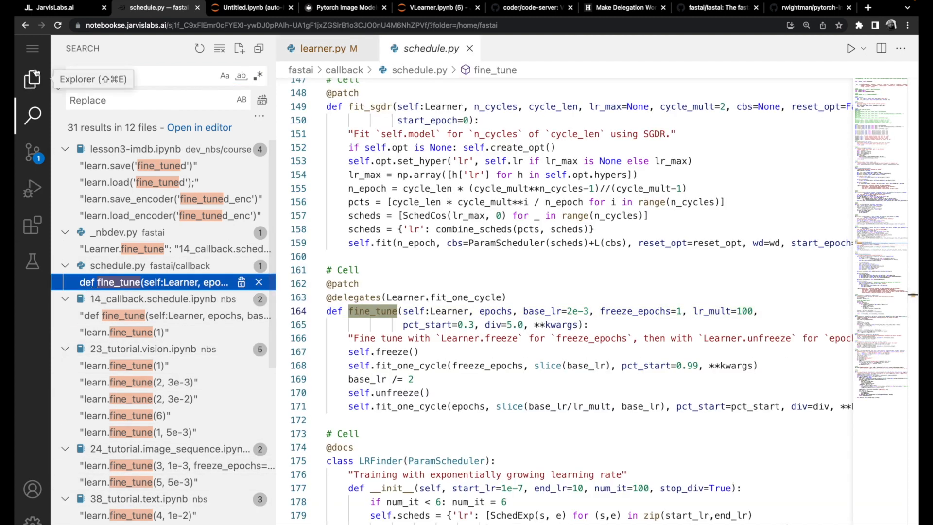
# - Toggle the Explorer, then examine fine_tune's self.unfreeze() call in schedule.py
pyautogui.click(32, 79)
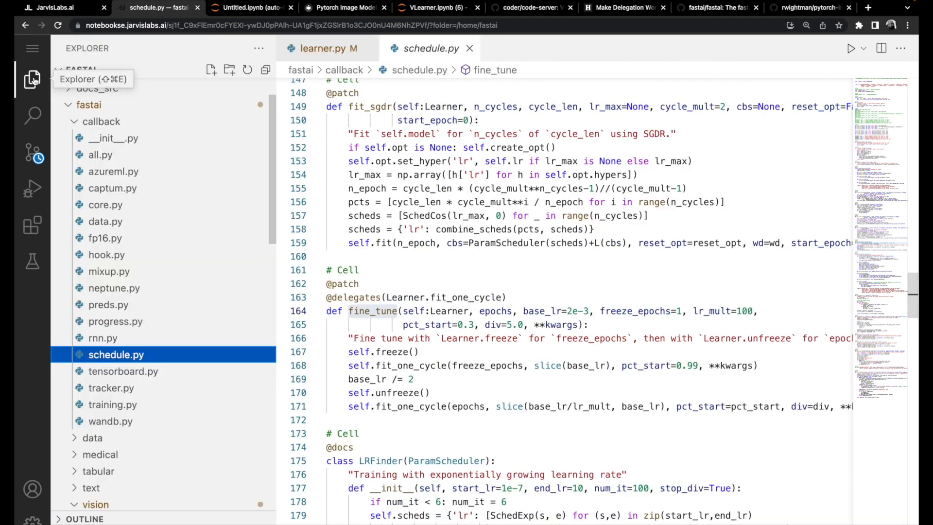
pyautogui.click(32, 114)
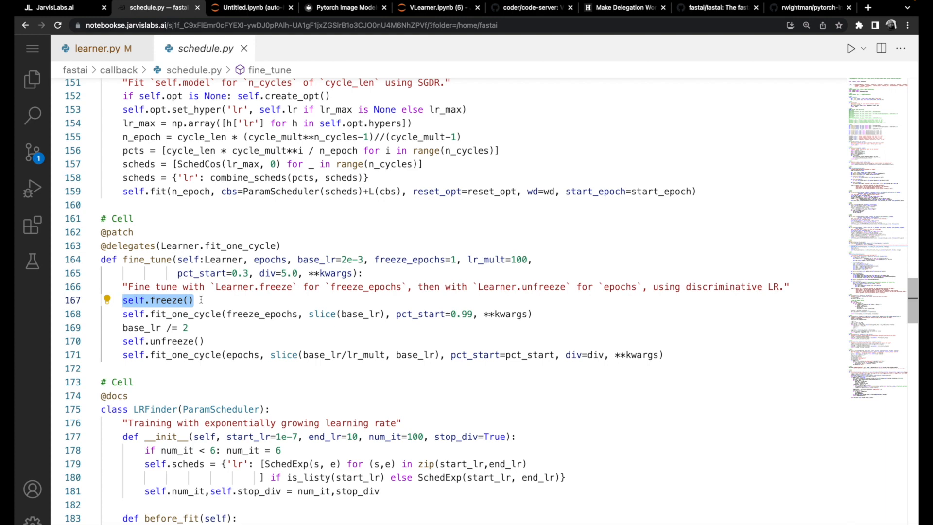
pyautogui.moveTo(175, 299)
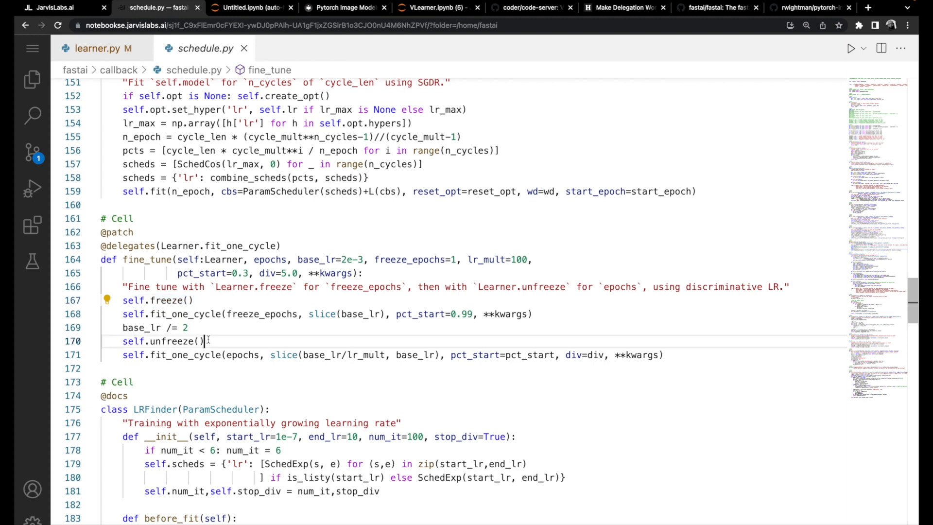
pyautogui.doubleClick(161, 341)
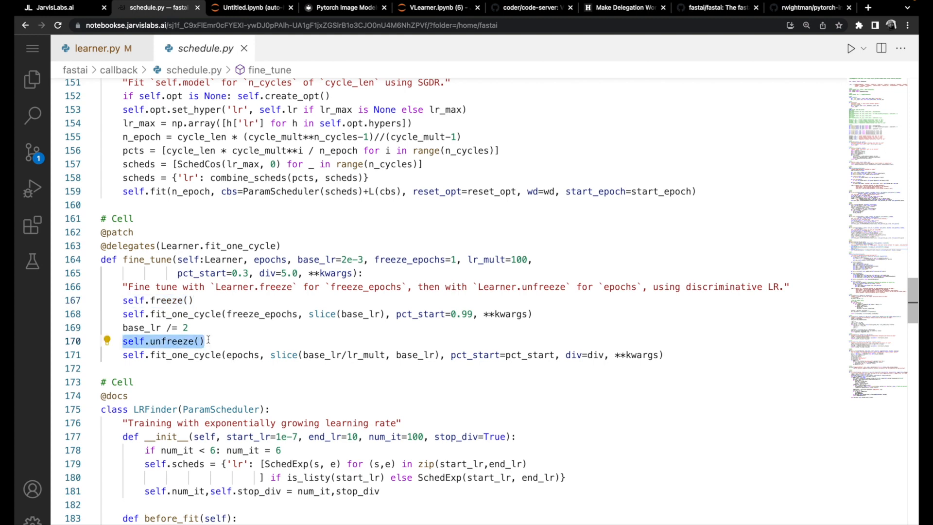
pyautogui.click(189, 314)
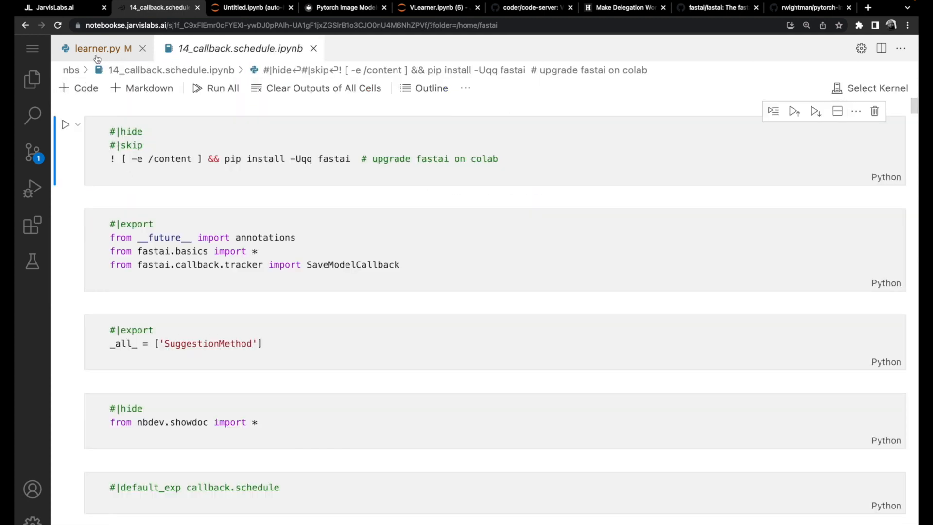
# - Back in learner.py, select create_timm_model in its definition to read through to add_head
pyautogui.click(101, 48)
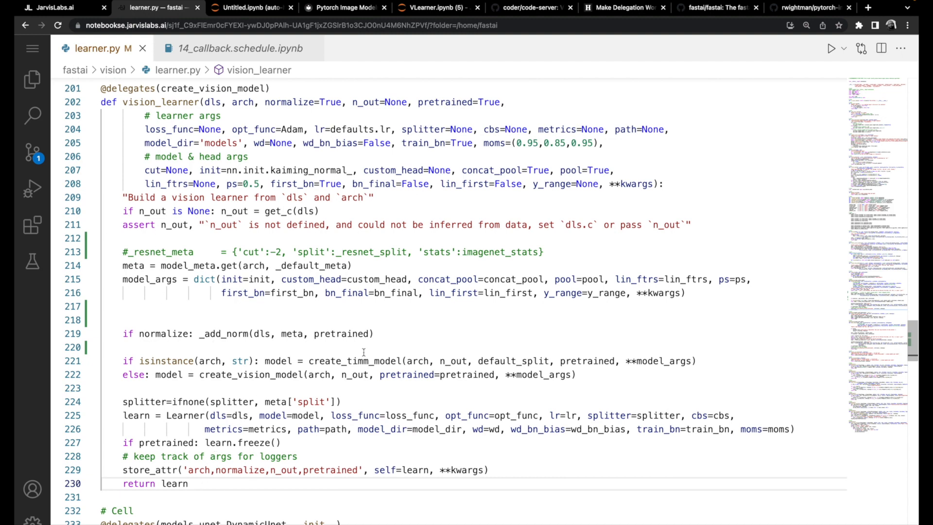
pyautogui.moveTo(333, 361)
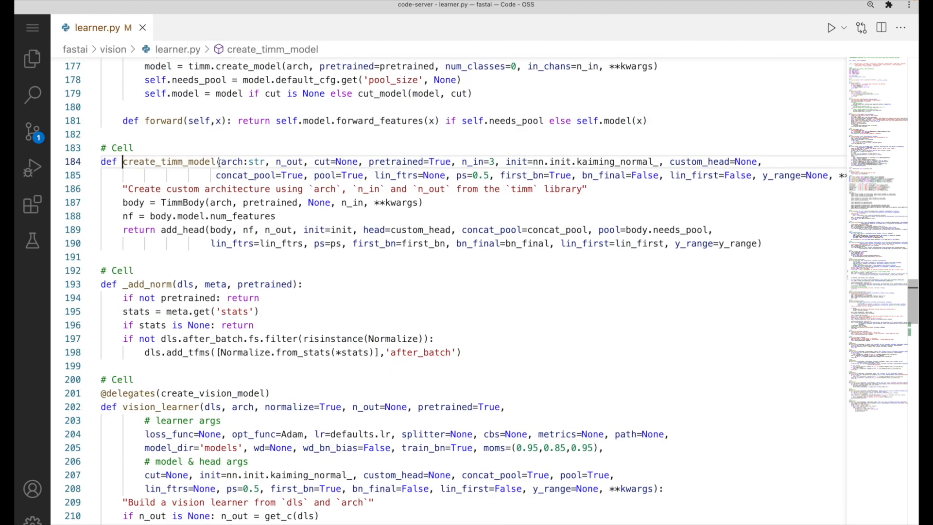
pyautogui.doubleClick(133, 202)
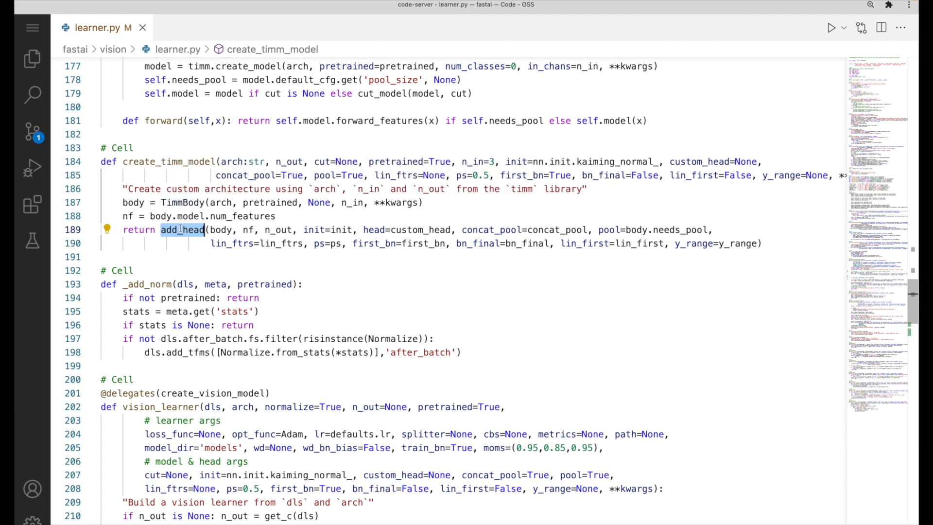
pyautogui.moveTo(181, 230)
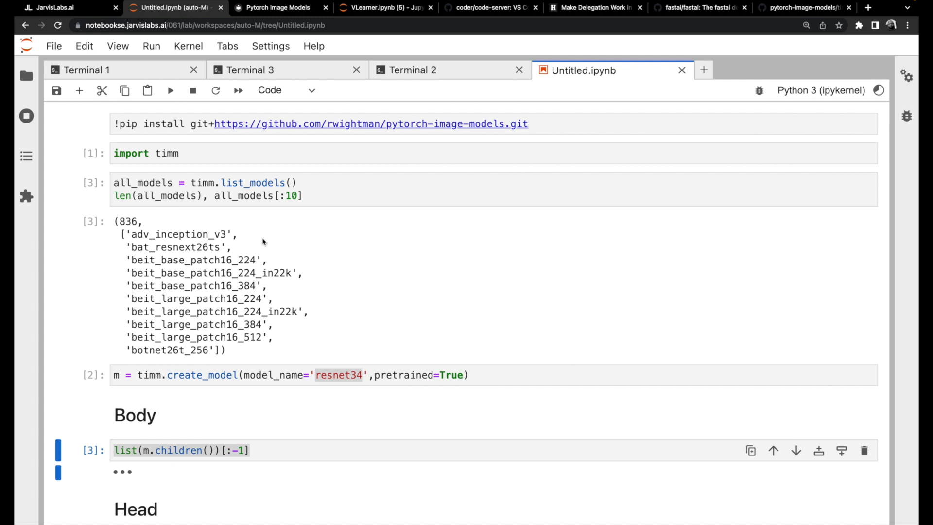
pyautogui.moveTo(378, 143)
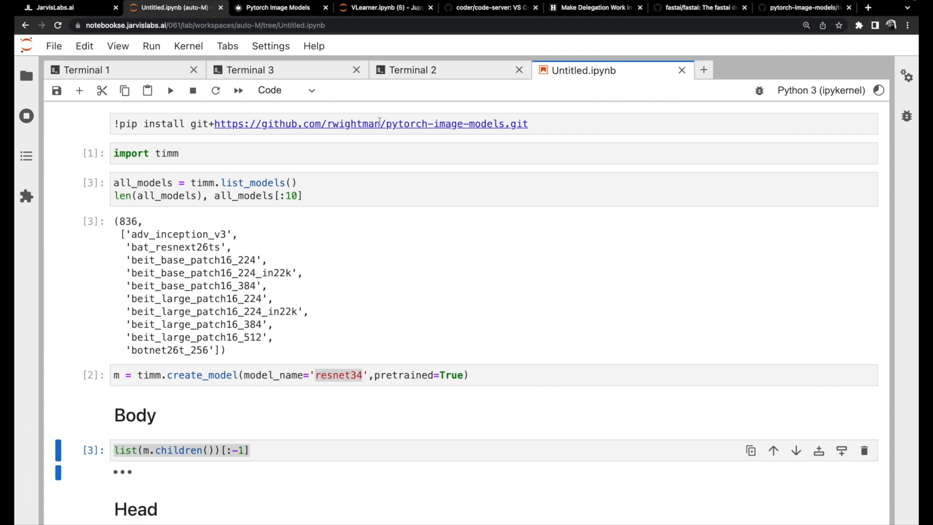
# - Switch to the Pytorch Image Models documentation's Getting Started page
pyautogui.click(274, 8)
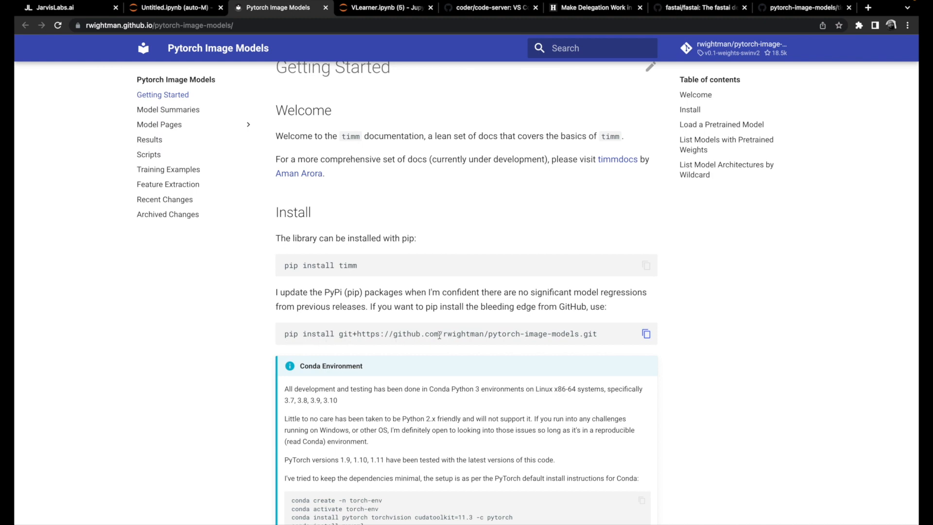
pyautogui.moveTo(519, 351)
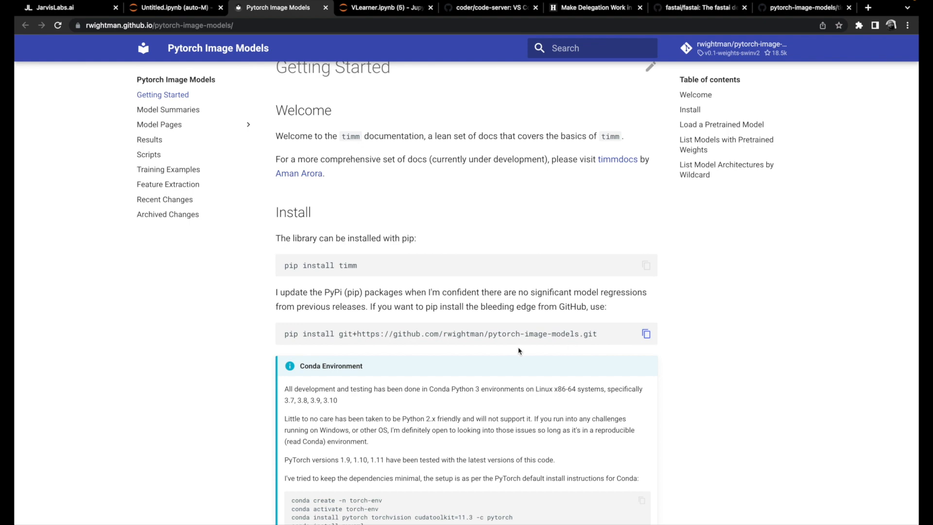
pyautogui.moveTo(514, 342)
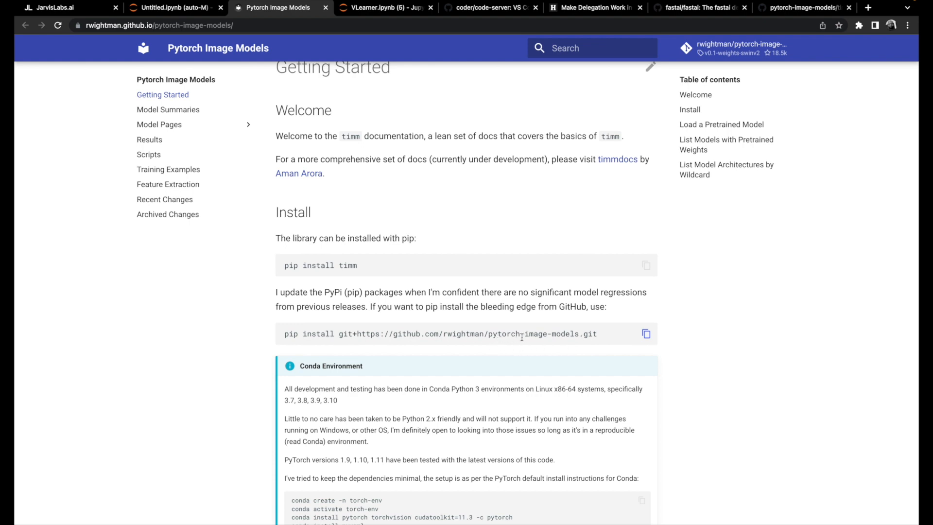
# - Return to the Untitled timm notebook showing the timm.list_models docstring
pyautogui.click(173, 8)
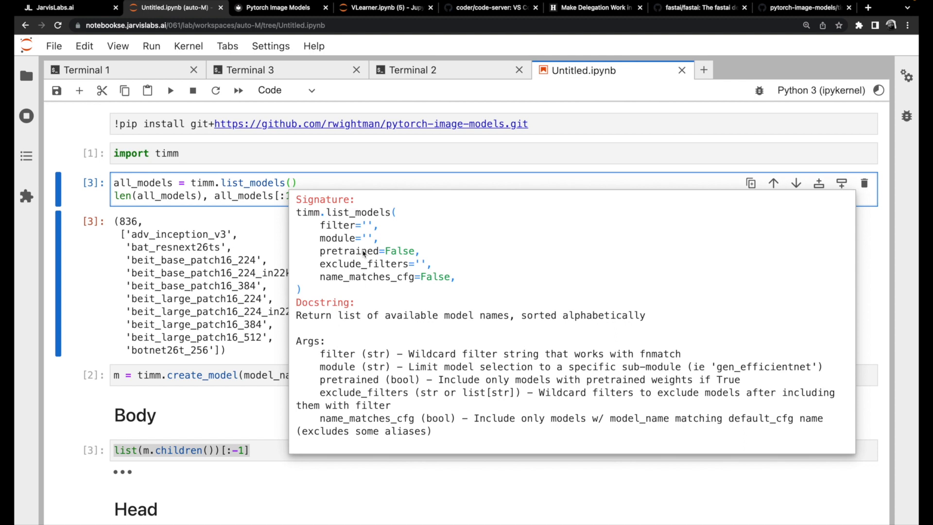
# - Review the list_models output: the 836 model count and the first ten model names
pyautogui.click(157, 196)
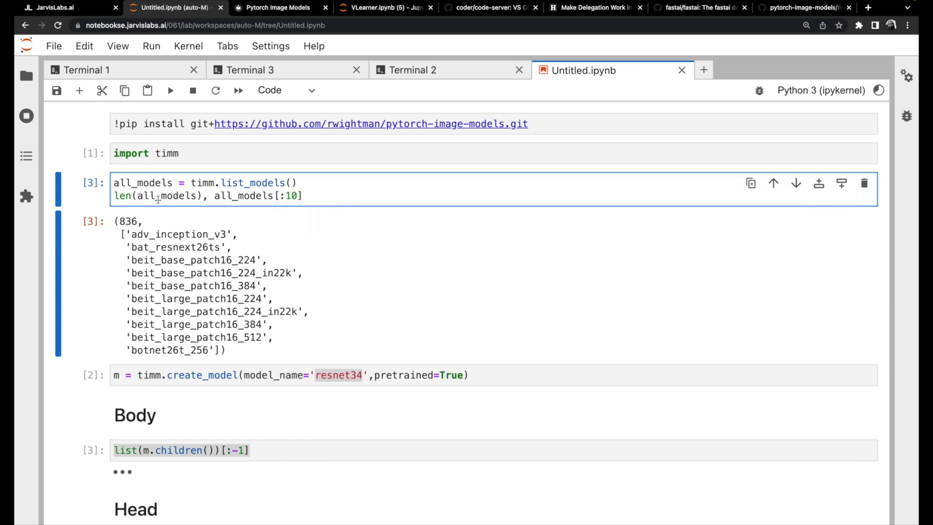
pyautogui.doubleClick(128, 222)
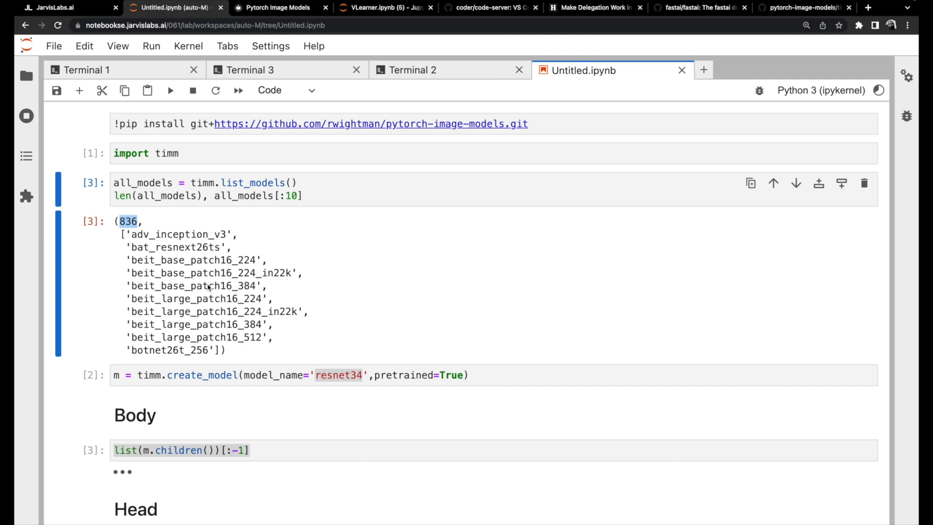
pyautogui.moveTo(119, 233); pyautogui.dragTo(220, 350)
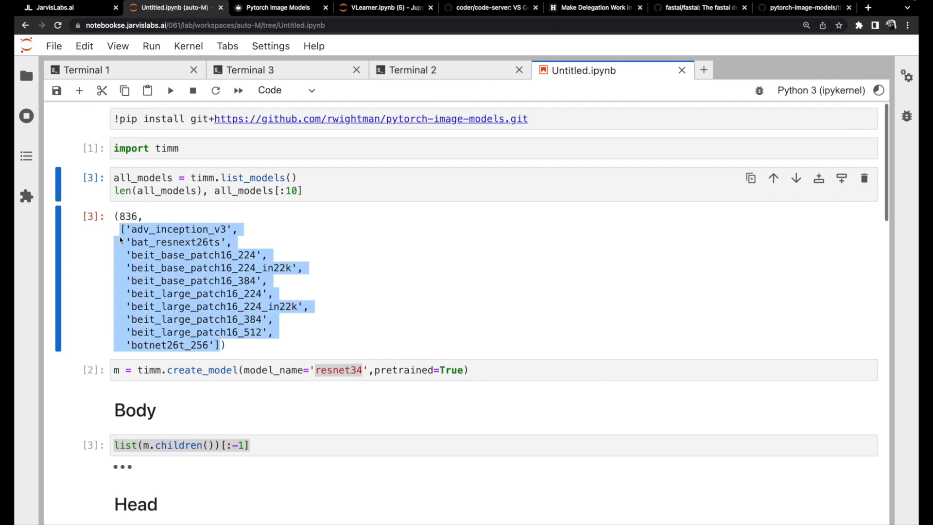
pyautogui.scroll(-3)
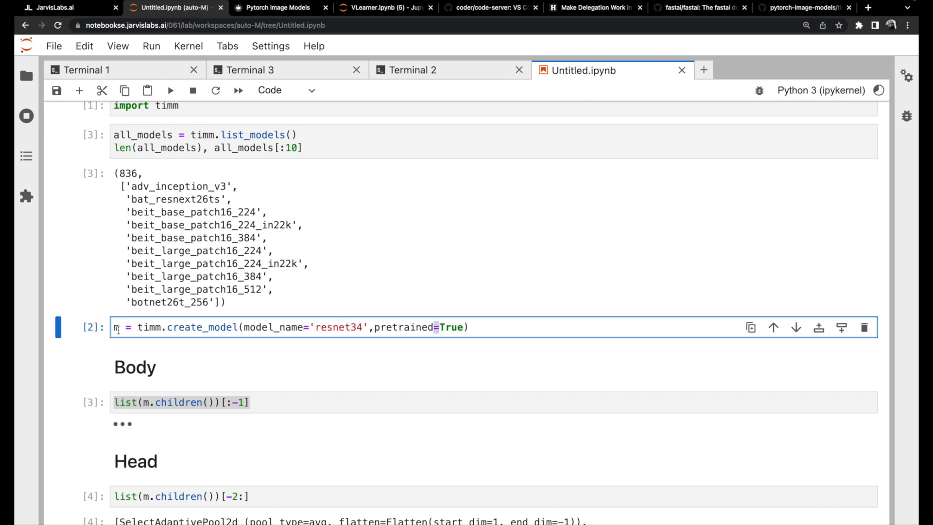
pyautogui.scroll(-3)
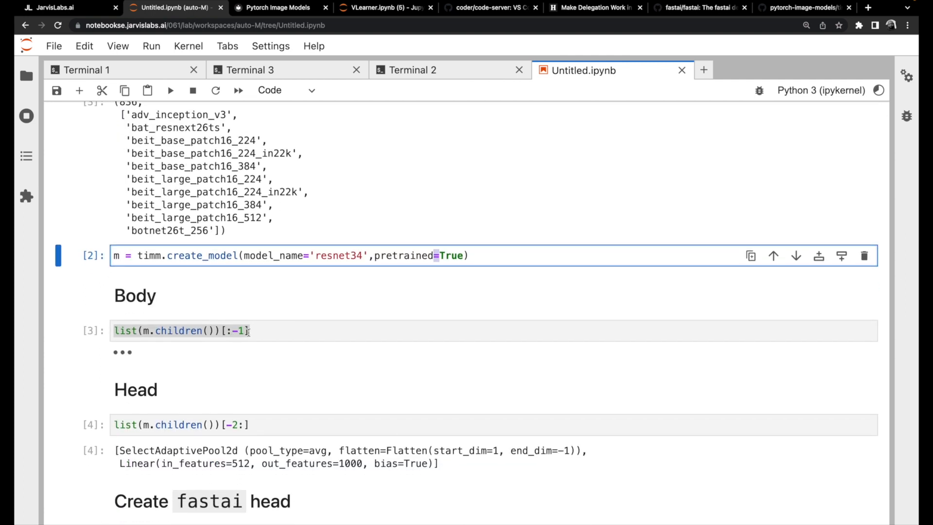
# - Expand the resnet34 Body cell output and inspect the head's 1000 output features
pyautogui.click(178, 331)
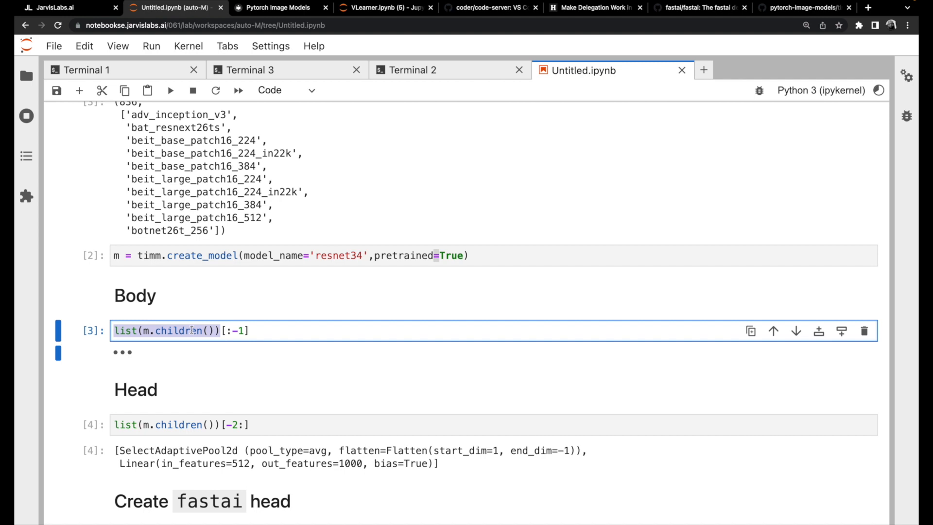
pyautogui.click(185, 331)
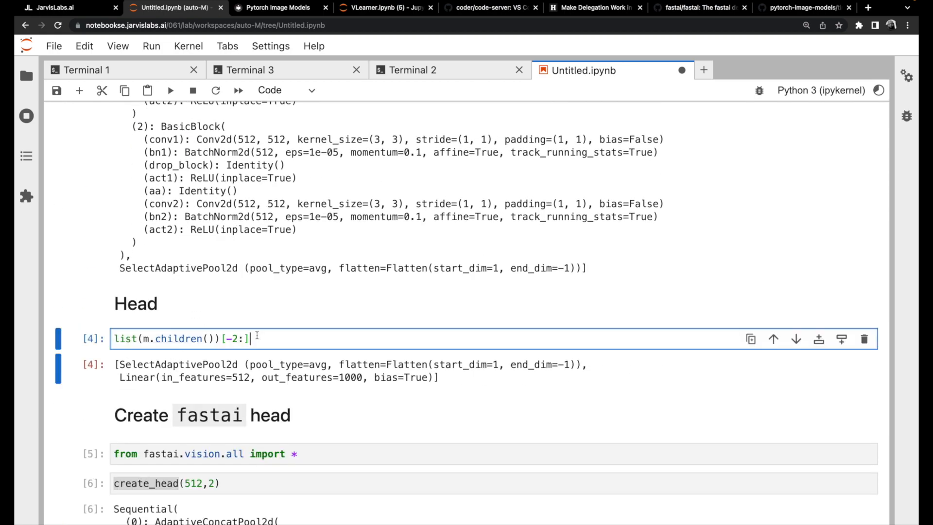
pyautogui.press('ctrl+a')
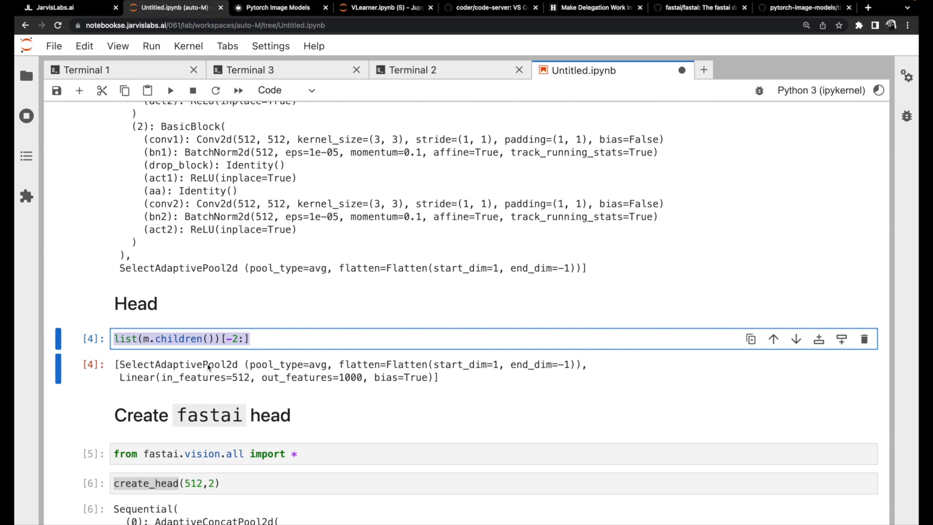
pyautogui.doubleClick(178, 364)
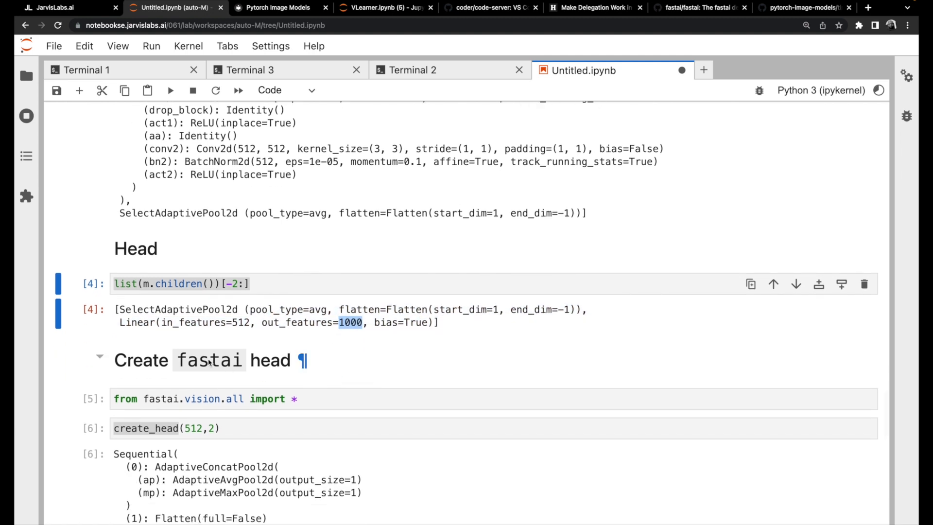
# - Review the create_head output, noting the AdaptiveConcatPool2d and AdaptiveMaxPool2d layers
pyautogui.scroll(-3)
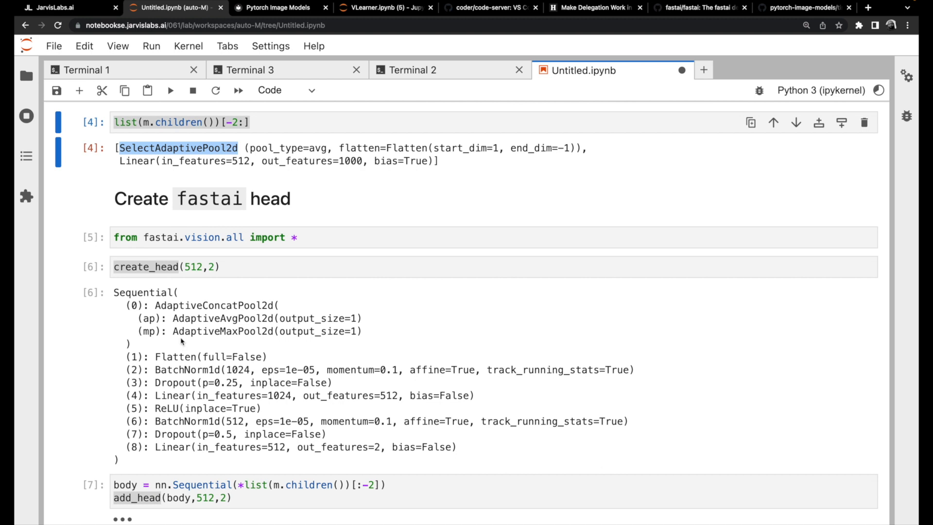
pyautogui.doubleClick(215, 305)
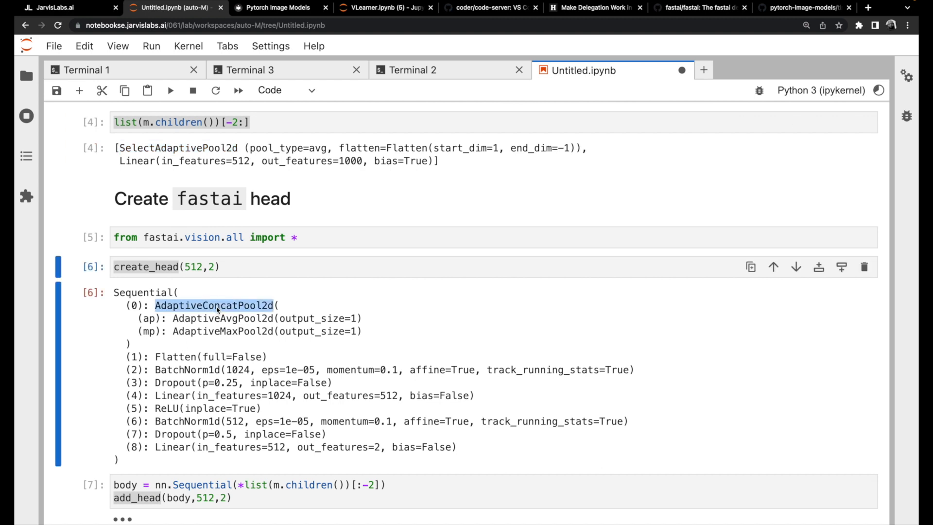
pyautogui.doubleClick(220, 331)
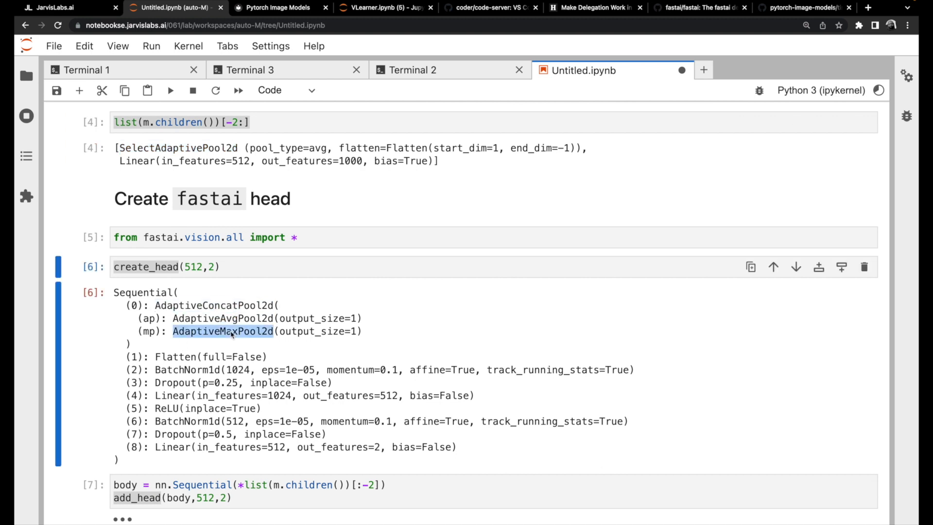
pyautogui.scroll(-3)
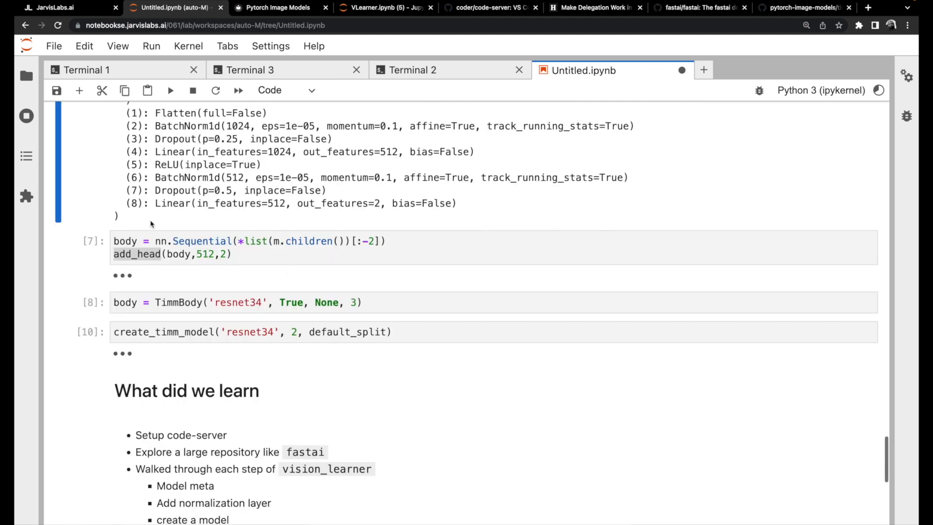
pyautogui.moveTo(368, 239)
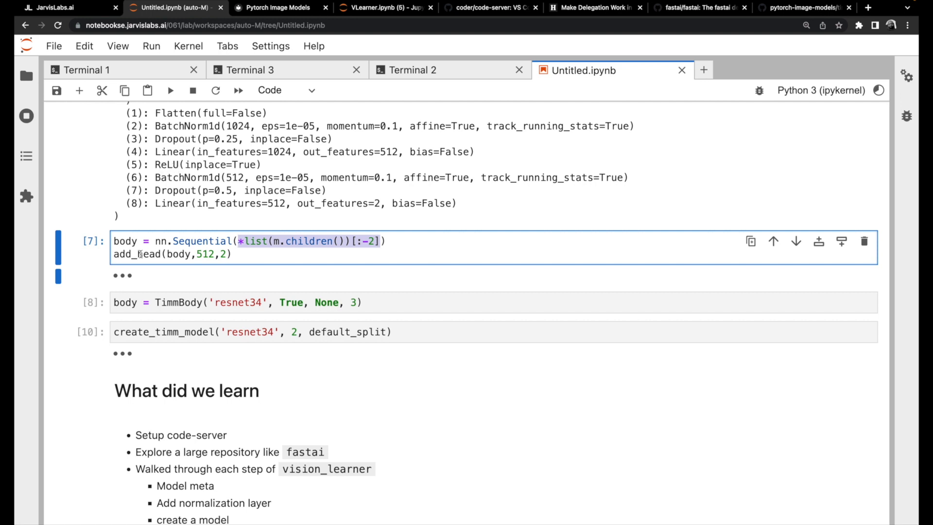
# - Expand the add_head cell output and scroll through resnet34's body blocks
pyautogui.doubleClick(137, 254)
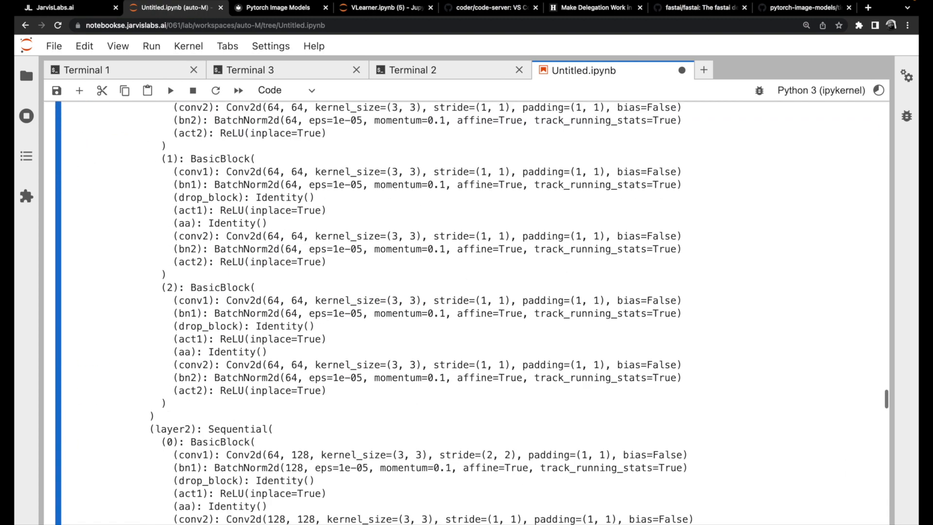
pyautogui.scroll(-3)
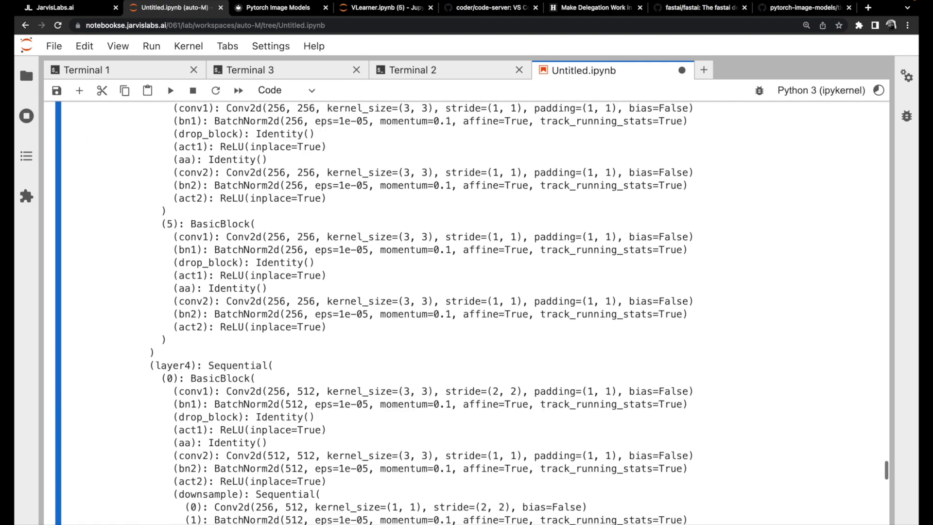
pyautogui.scroll(-3)
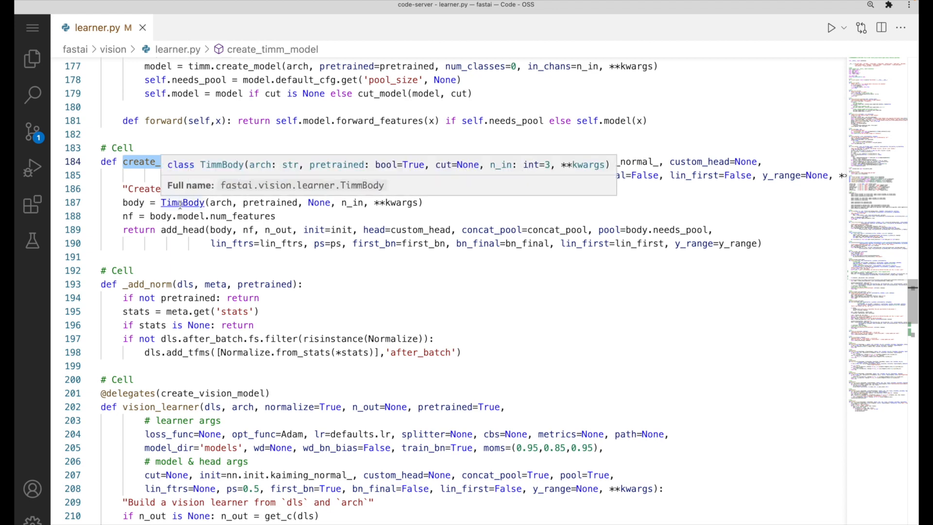
pyautogui.moveTo(182, 202)
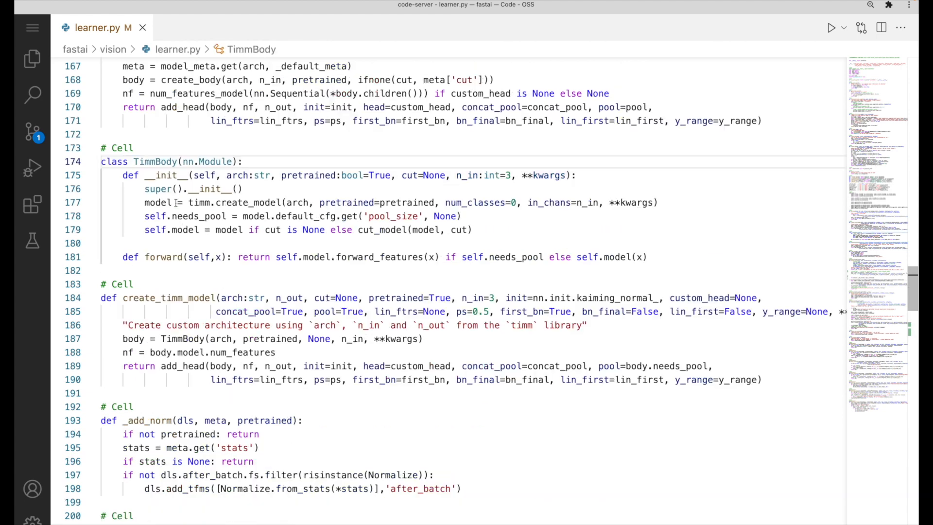
# - Highlight model uses in TimmBody and select the timm create_model call in its __init__
pyautogui.click(132, 161)
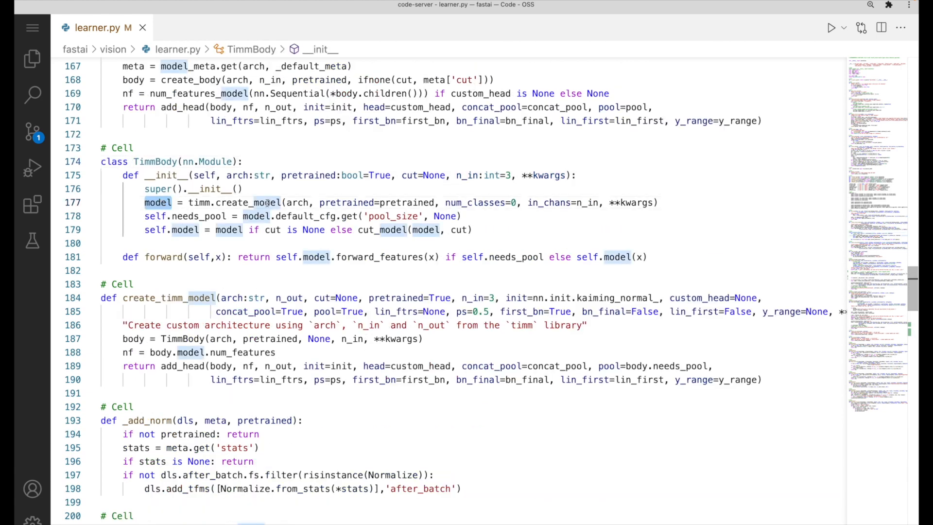
pyautogui.doubleClick(249, 202)
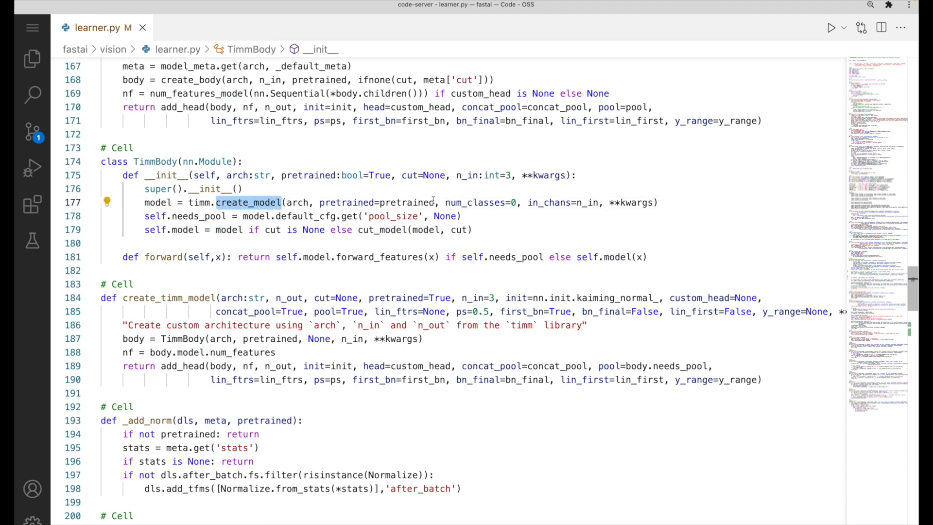
pyautogui.click(256, 215)
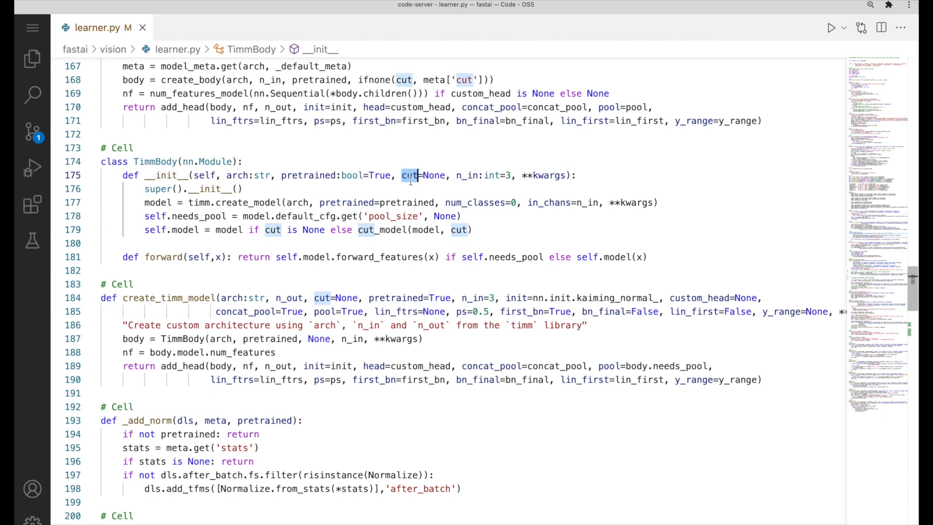
pyautogui.moveTo(409, 175)
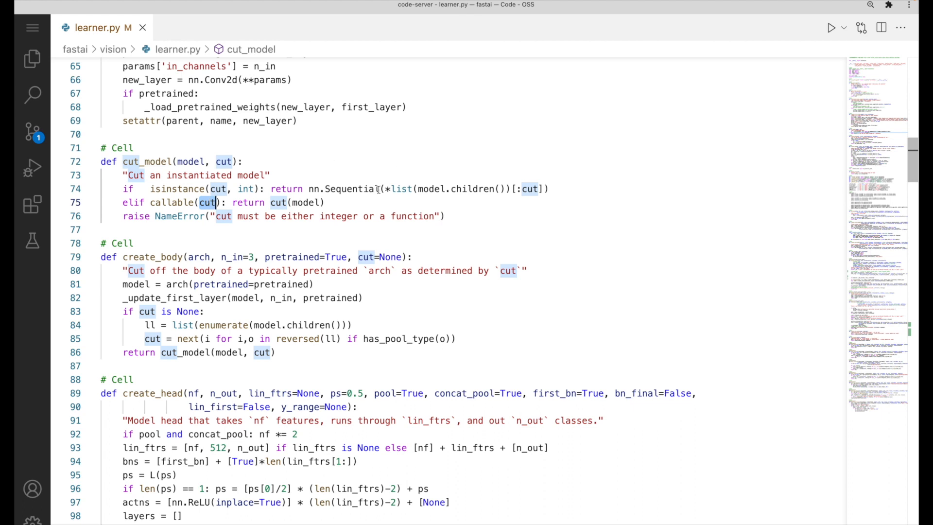
pyautogui.moveTo(506, 188)
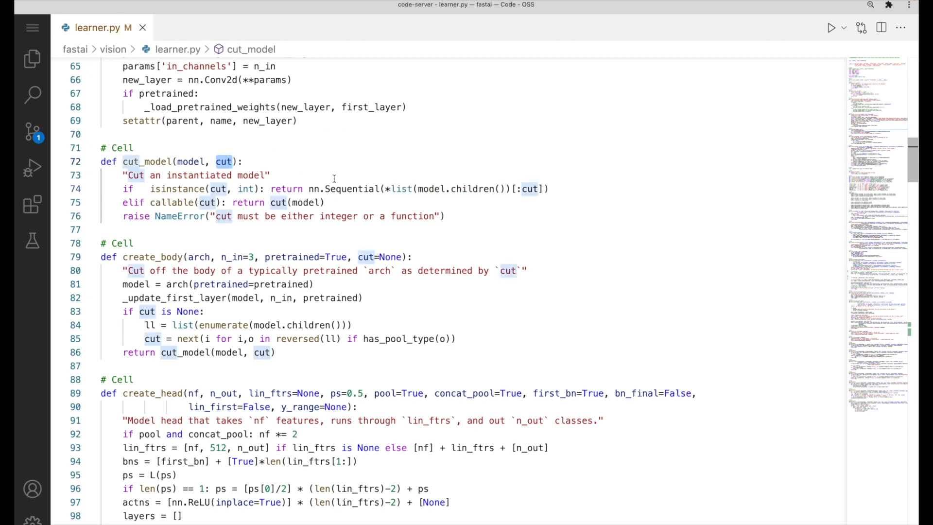
# - Scroll learner.py from cut_model back toward TimmBody's __init__ body
pyautogui.scroll(-3)
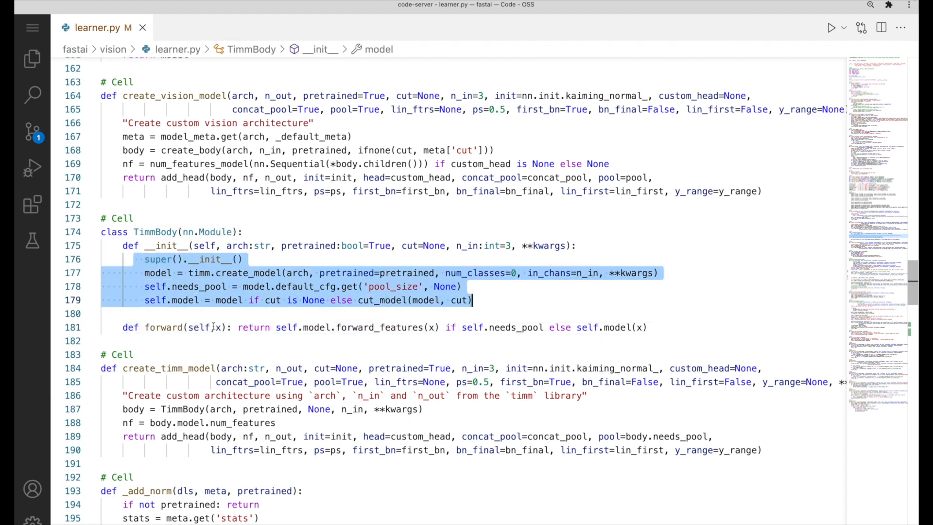
# - Highlight a name in TimmBody's forward method, then body in create_timm_model
pyautogui.click(164, 327)
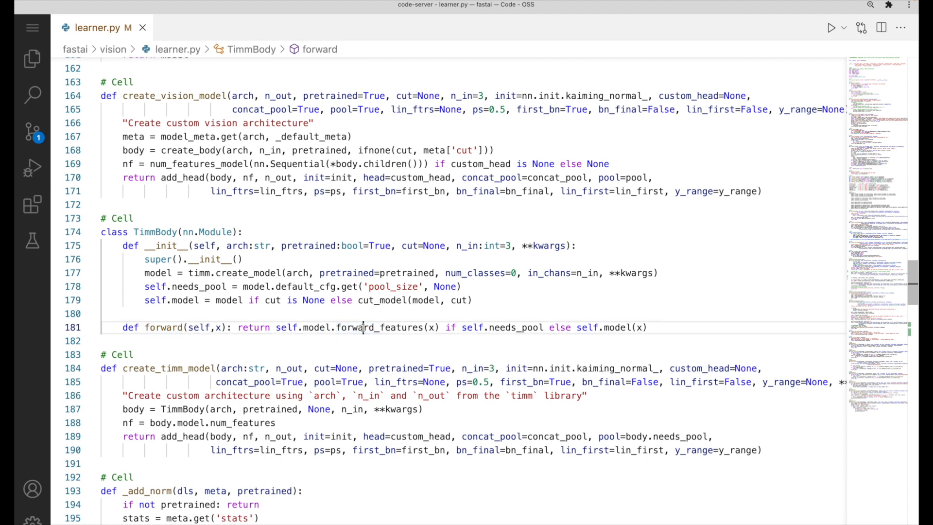
pyautogui.doubleClick(378, 327)
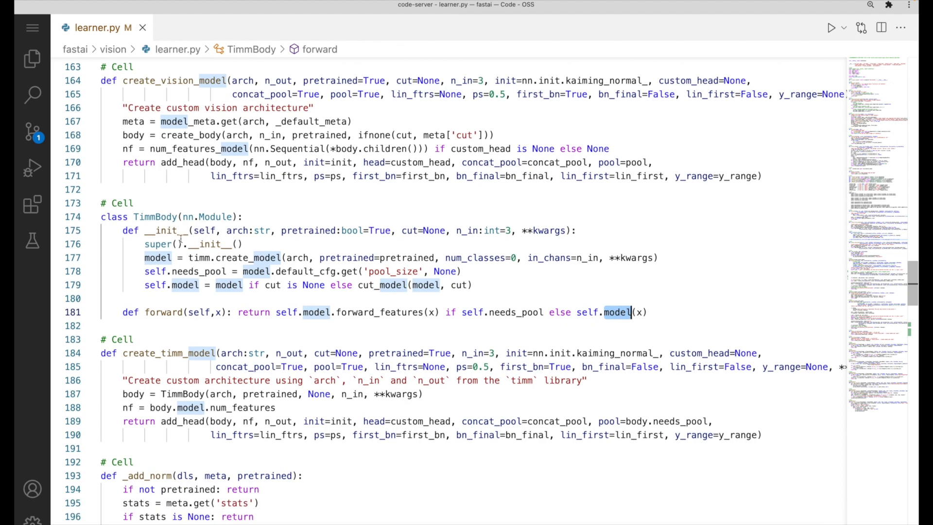
pyautogui.scroll(-3)
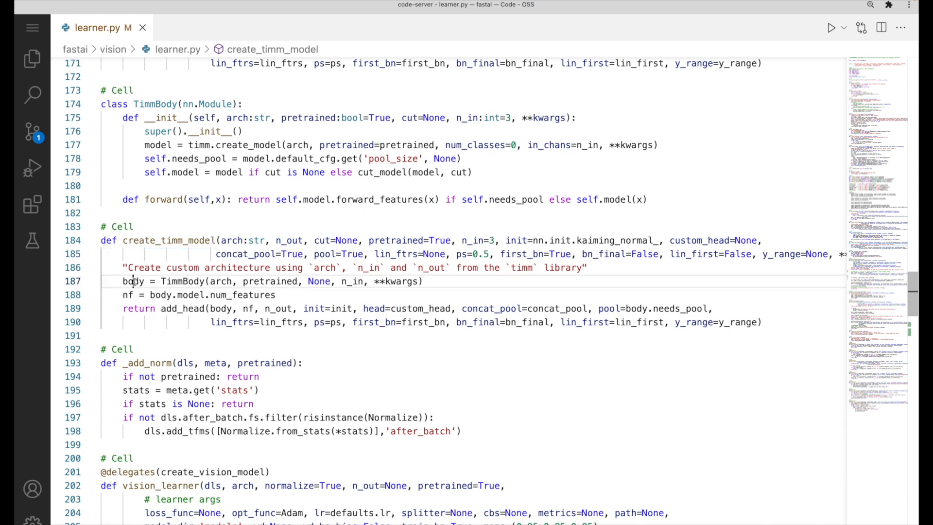
pyautogui.doubleClick(133, 281)
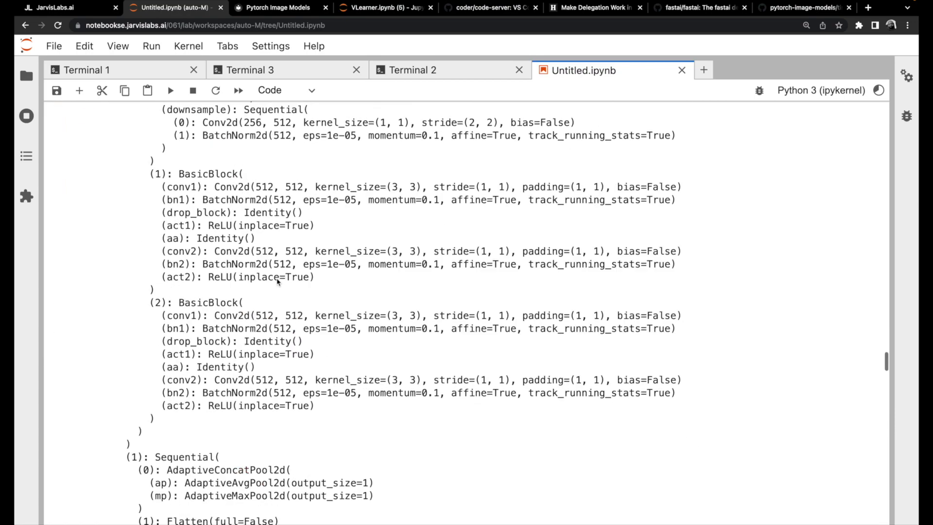
# - Check the notebook's resnet34 output ending in SelectAdaptivePool2d and select num_features
pyautogui.scroll(-3)
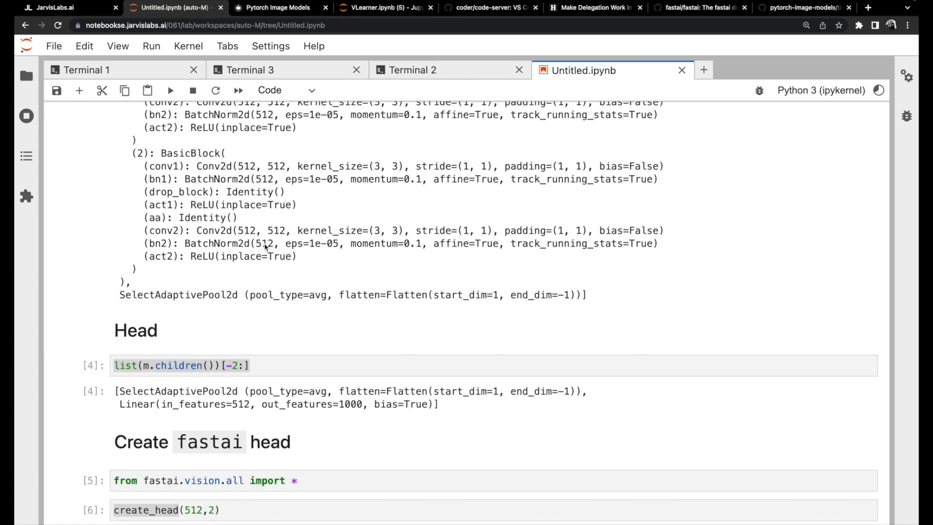
pyautogui.doubleClick(263, 244)
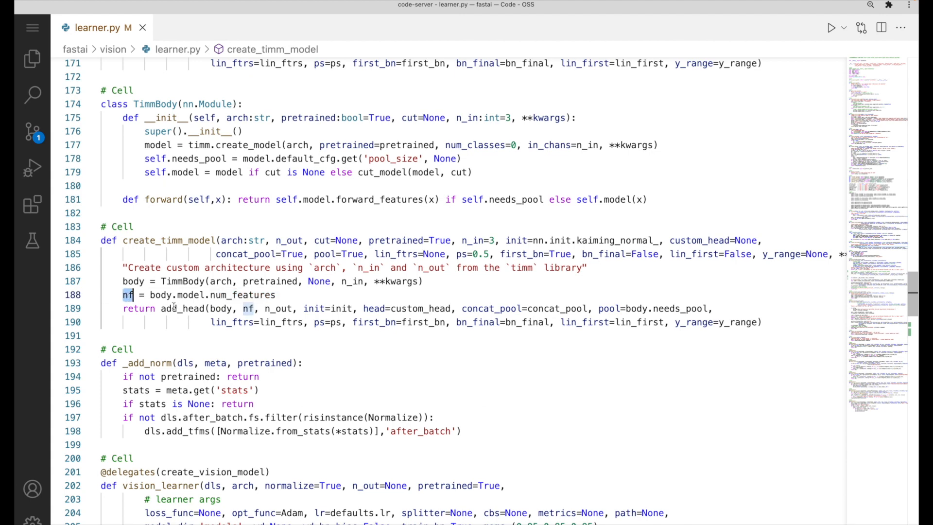
# - Highlight every use of nf in create_timm_model
pyautogui.doubleClick(182, 308)
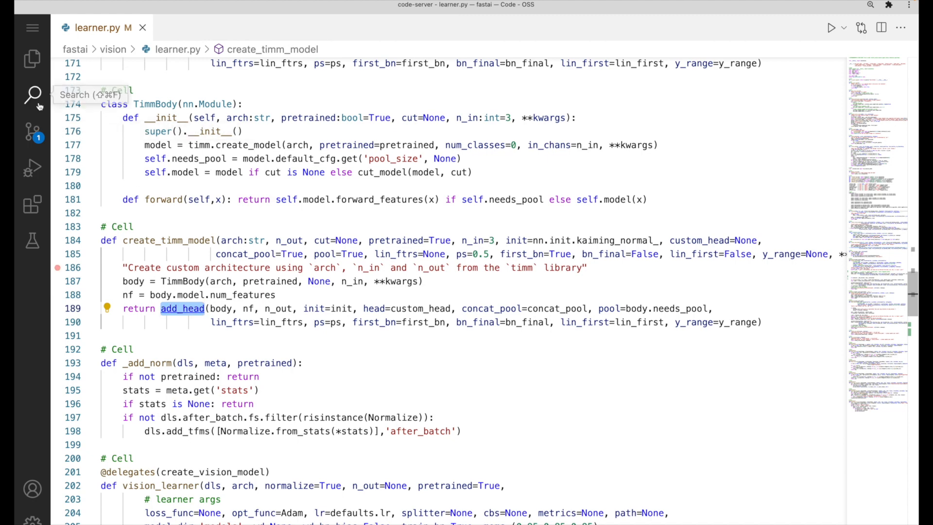
# - Search 'def add_head', jump to its learner.py definition and highlight the apply_init call
pyautogui.click(32, 94)
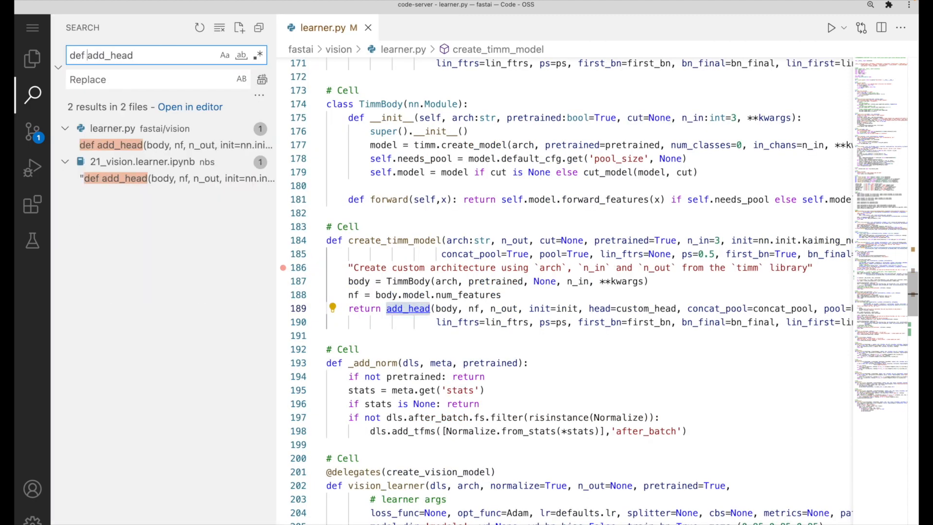
pyautogui.click(142, 145)
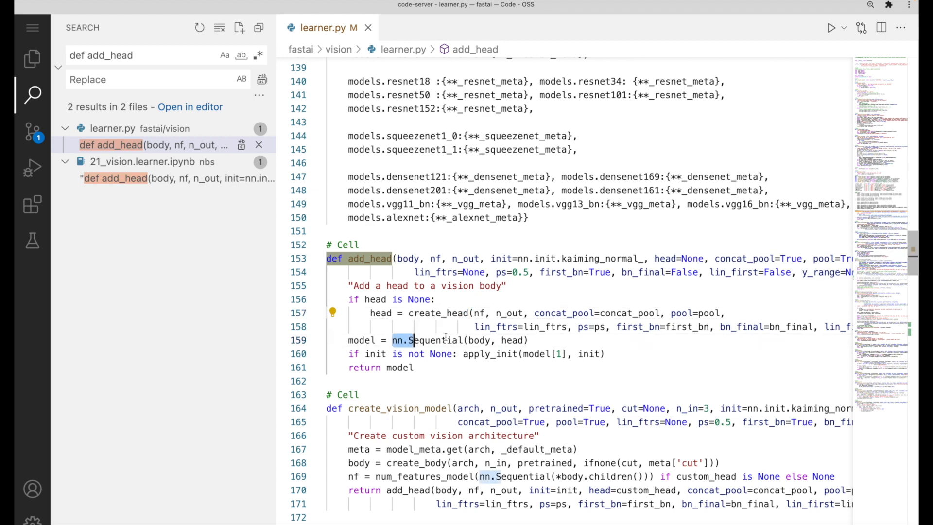
pyautogui.click(496, 353)
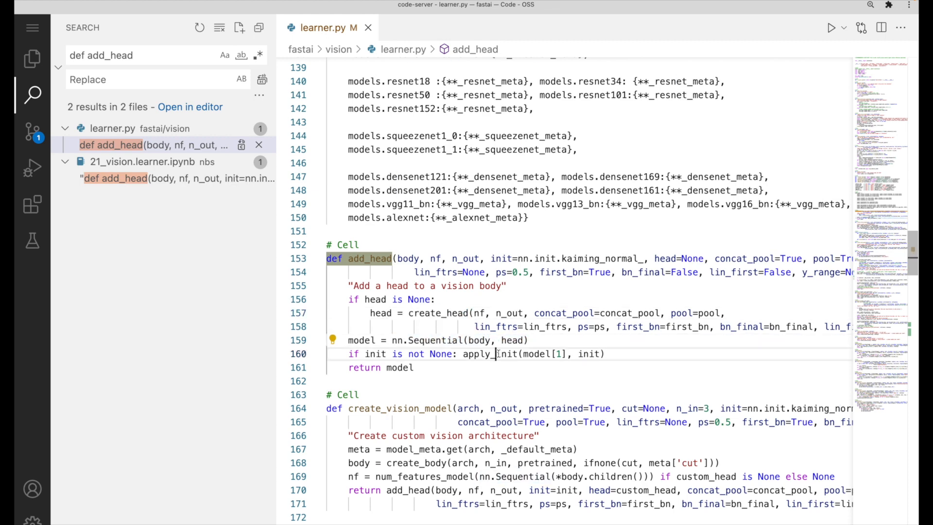
pyautogui.doubleClick(476, 354)
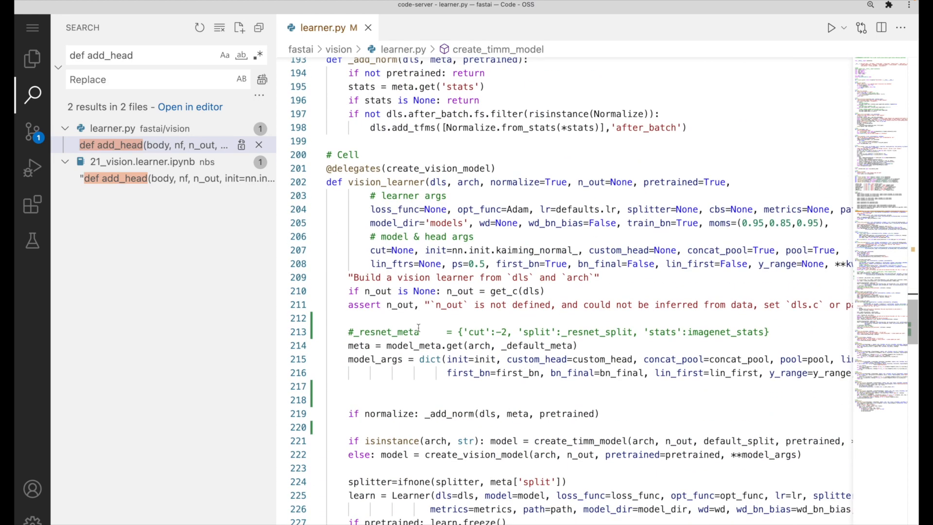
# - Scroll learner.py down through vision_learner to its Learner creation, freeze and return
pyautogui.scroll(-3)
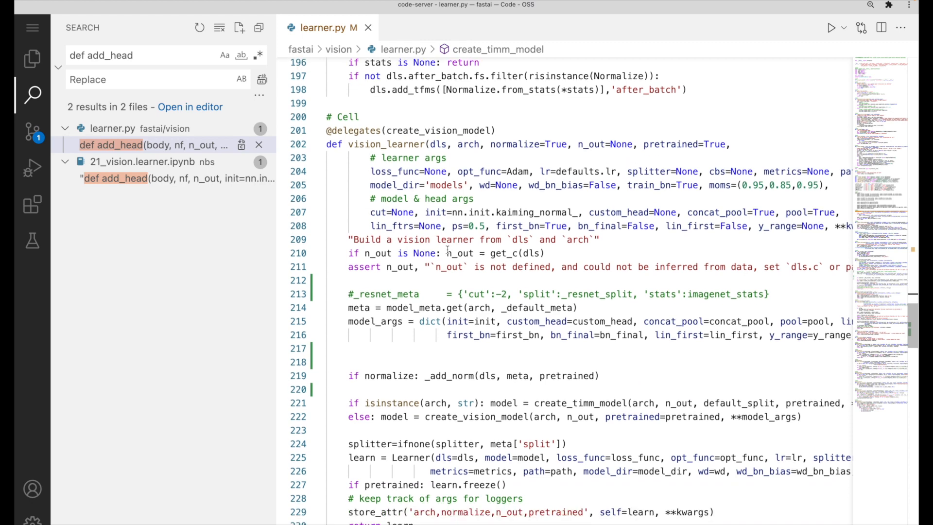
pyautogui.scroll(-3)
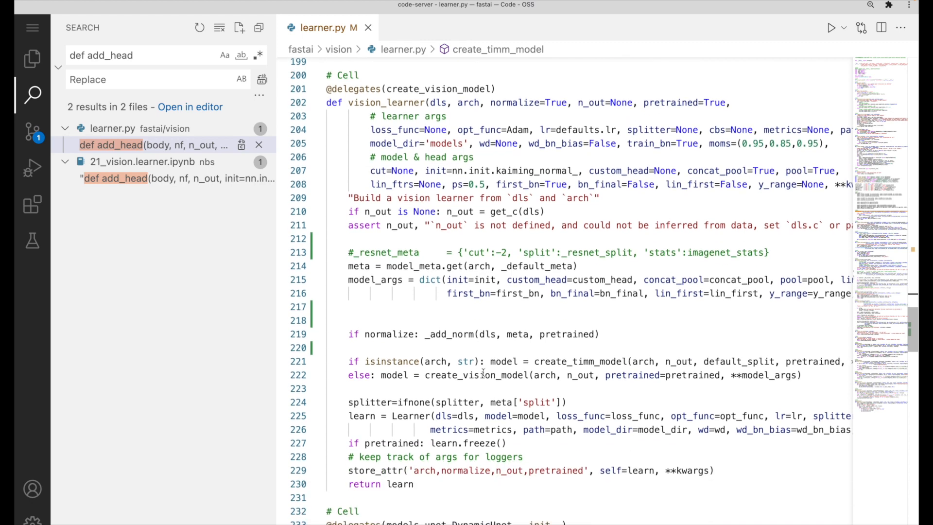
pyautogui.moveTo(476, 374)
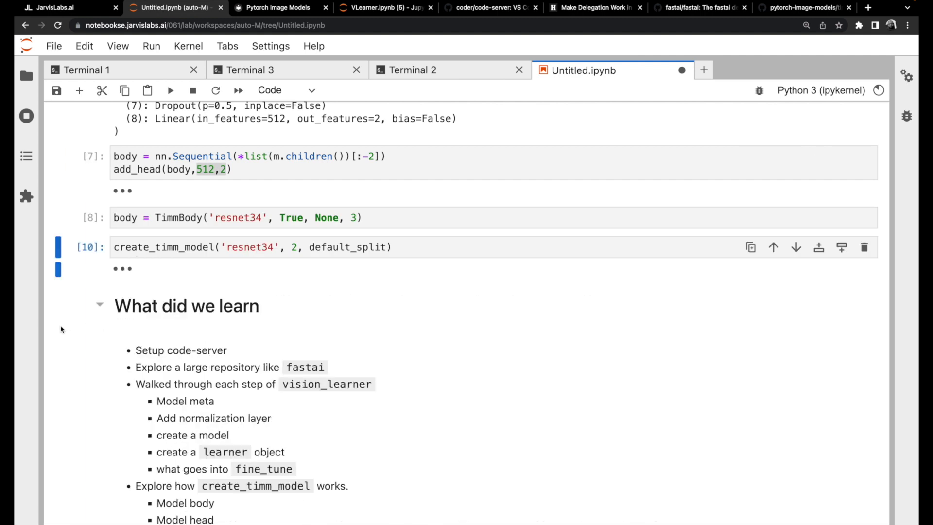
# - Scroll the notebook down to the 'What did we learn' summary section
pyautogui.scroll(-3)
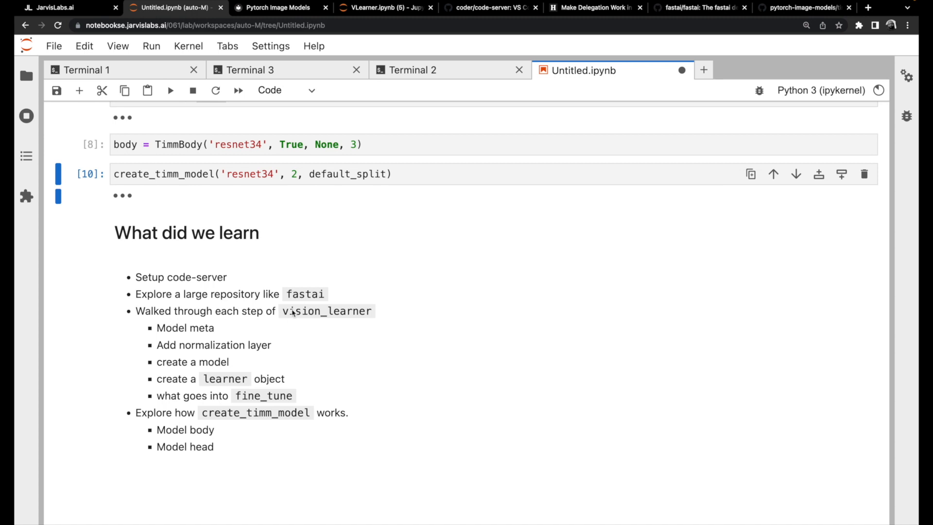
pyautogui.scroll(-3)
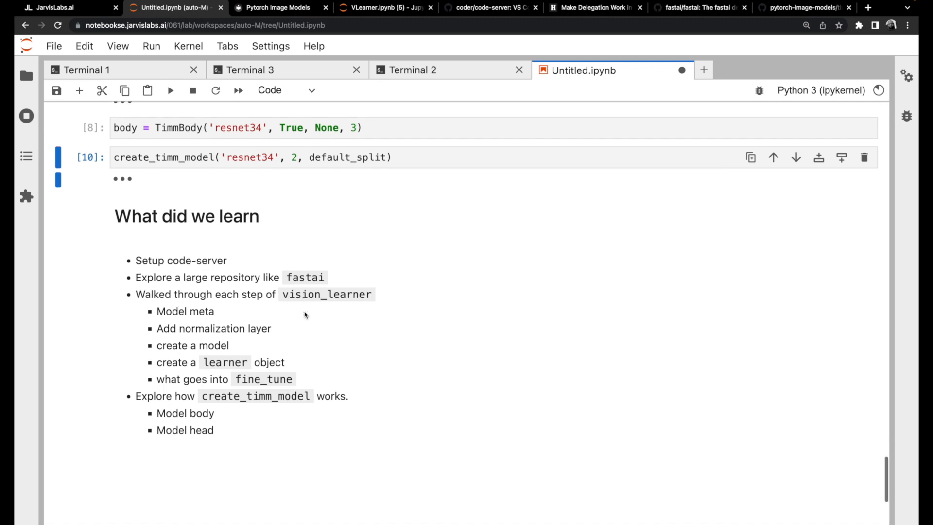
pyautogui.moveTo(212, 320)
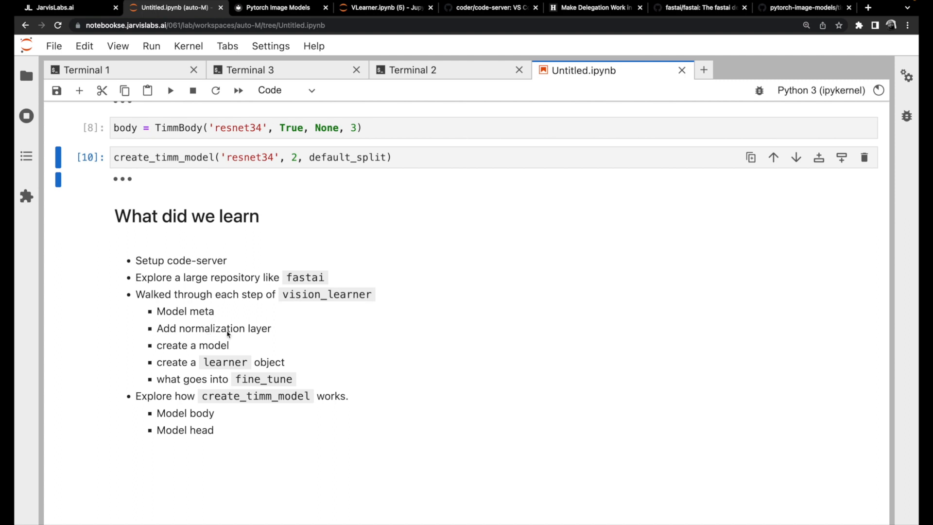
pyautogui.moveTo(226, 334)
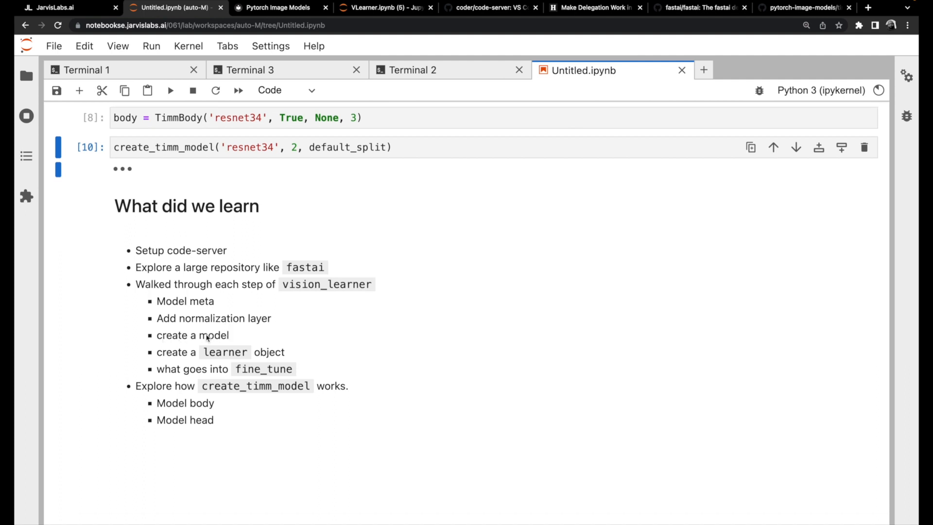
pyautogui.moveTo(220, 338)
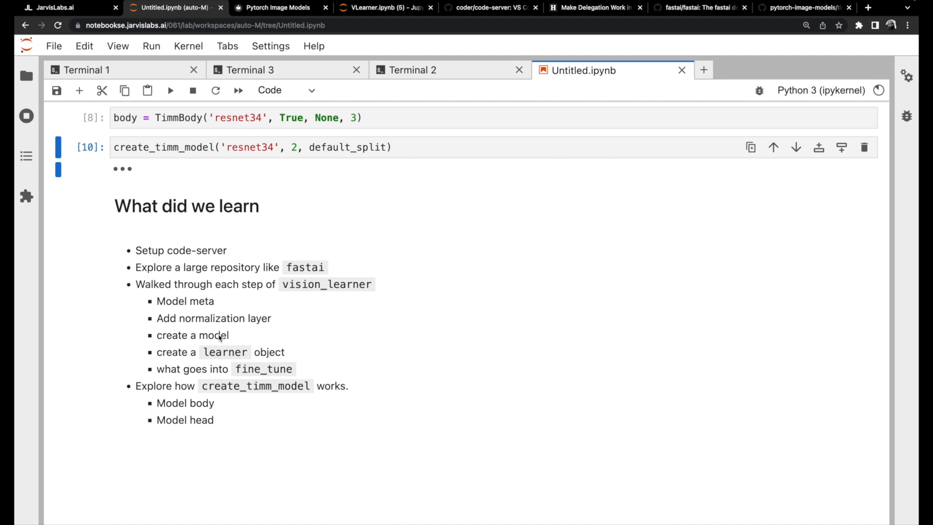
pyautogui.moveTo(228, 355)
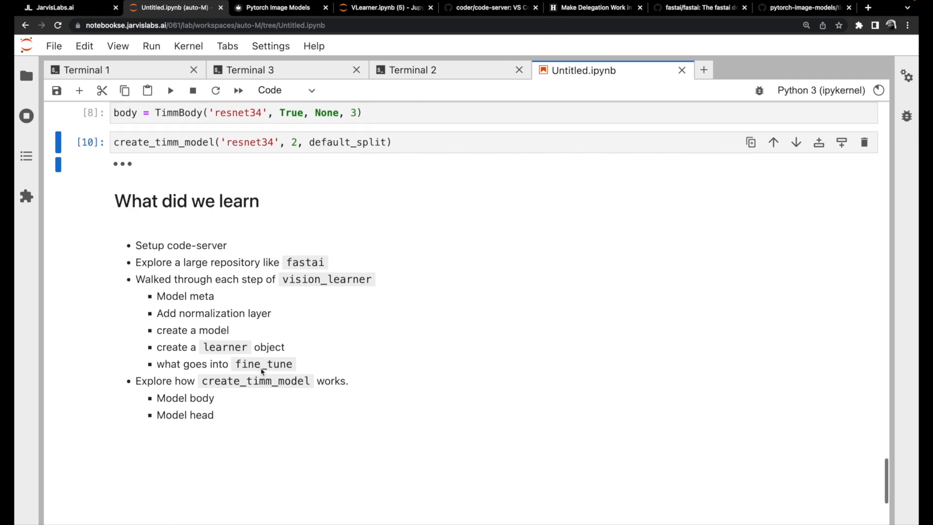
pyautogui.moveTo(262, 385)
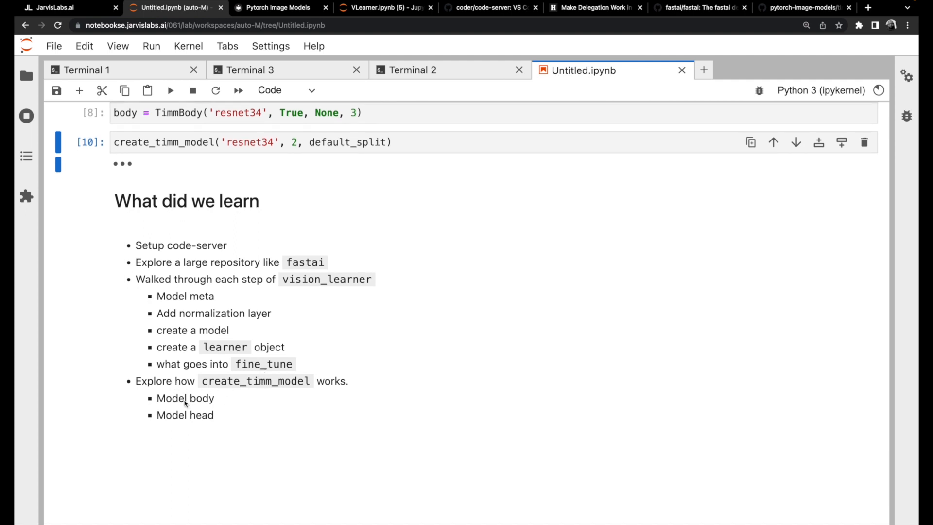
pyautogui.moveTo(213, 422)
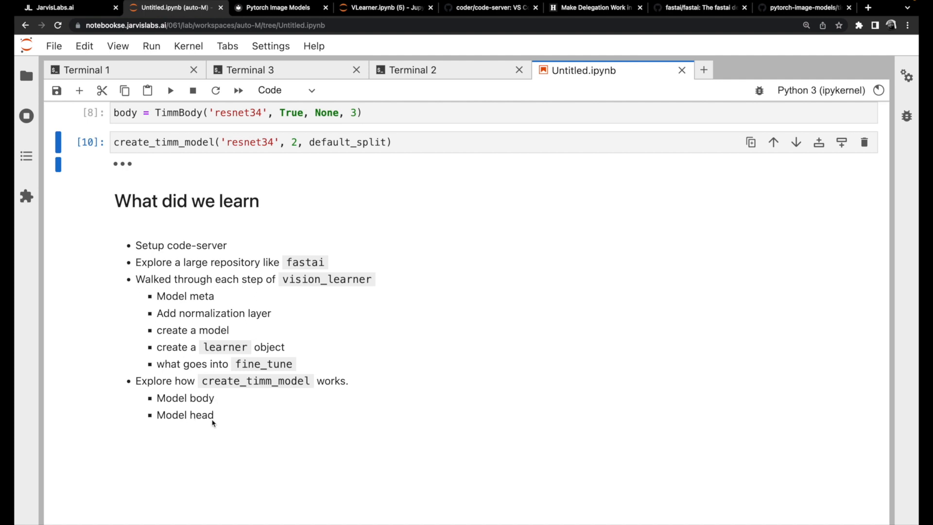